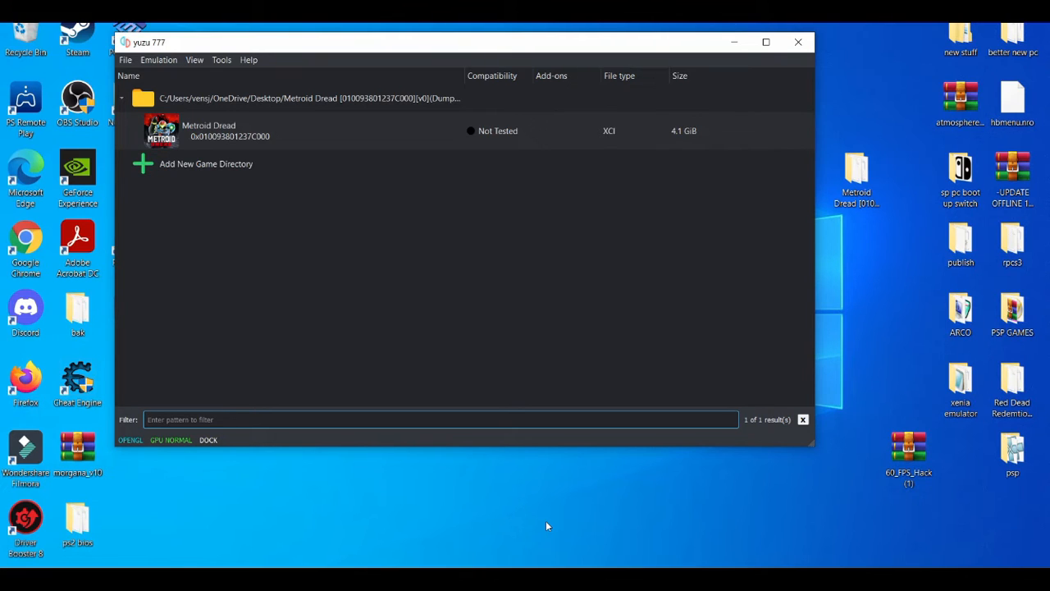
mouse_move(239, 29)
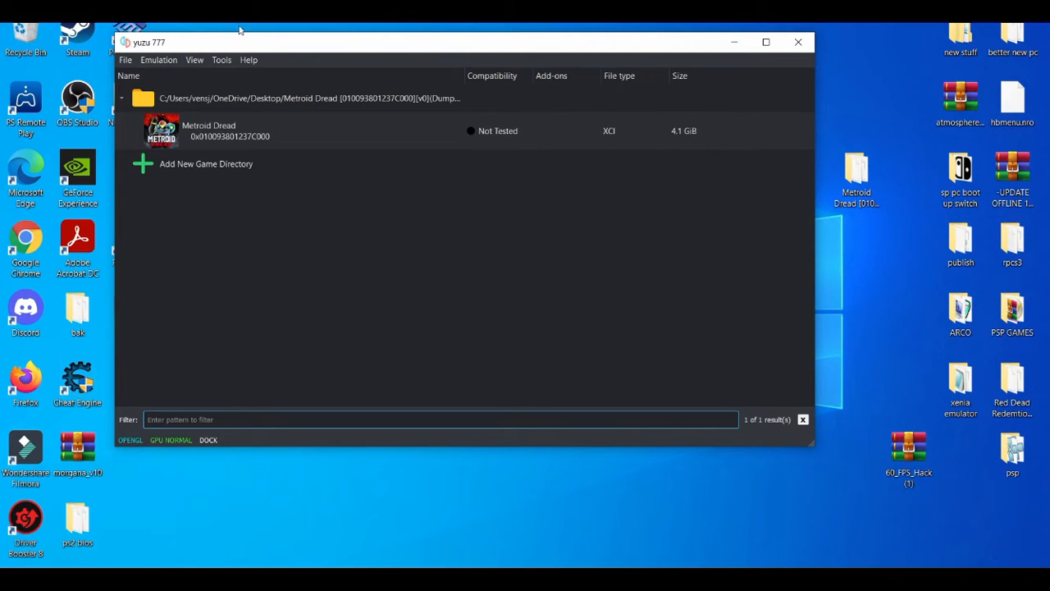
Bring up yuzu's Emulation menu above the Metroid Dread game list.
click(157, 59)
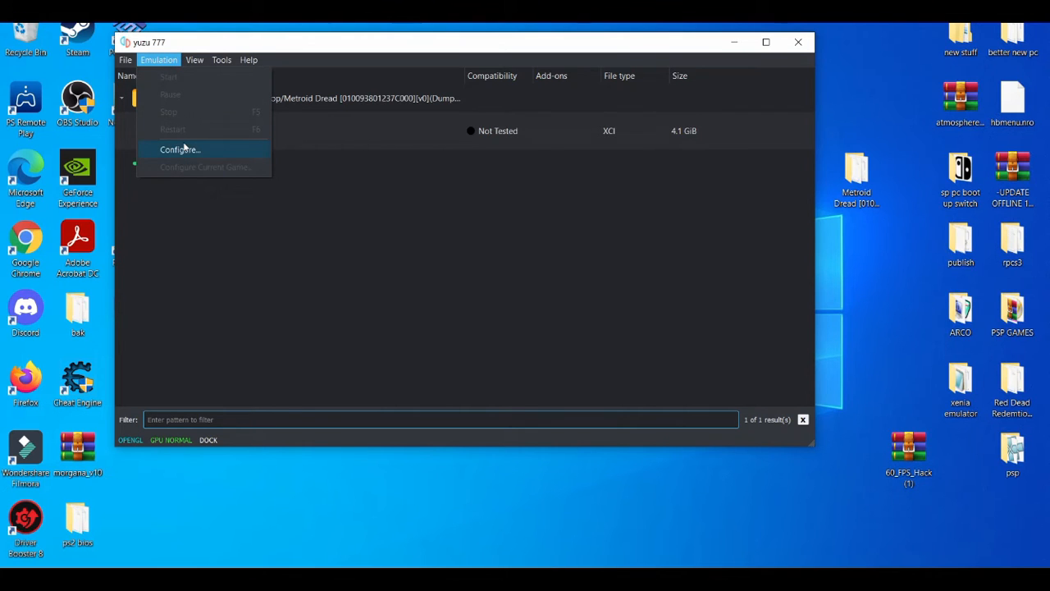
In Configure > Graphics > Advanced, keep Accuracy Level at Normal and Anisotropic Filtering at Default.
click(177, 149)
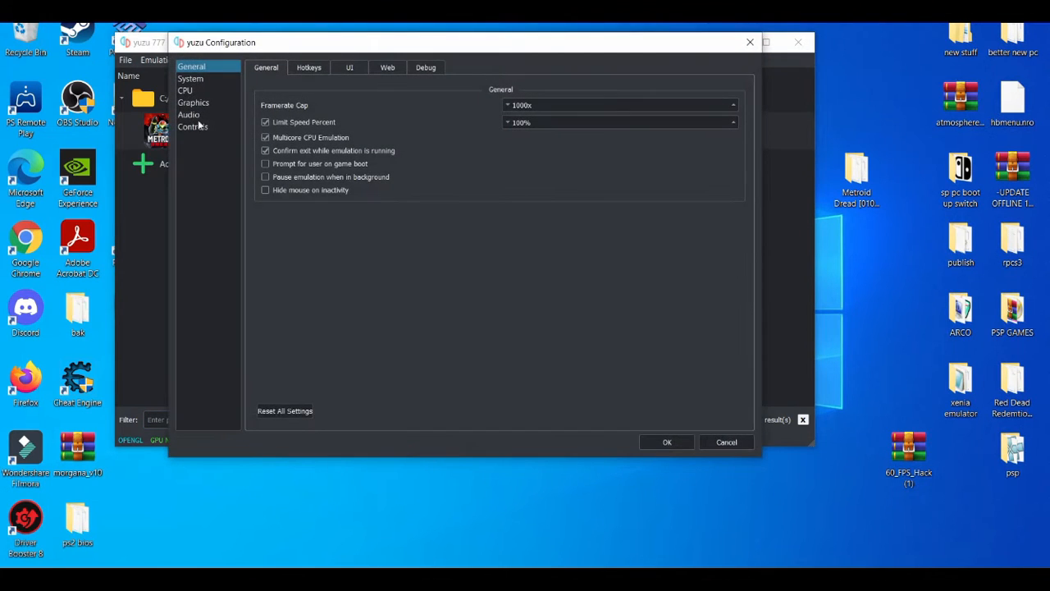
click(194, 101)
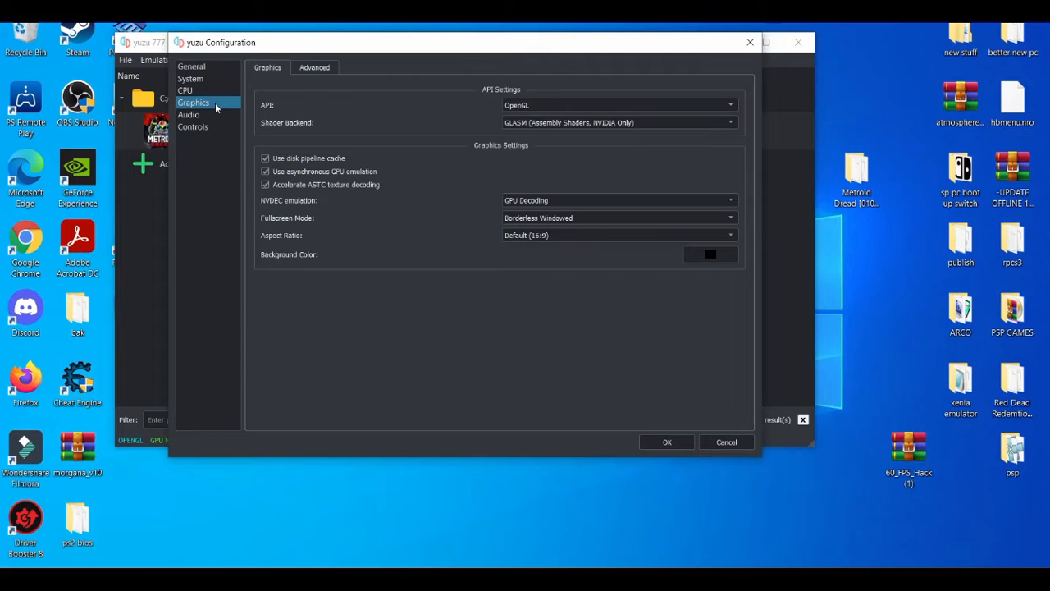
click(312, 67)
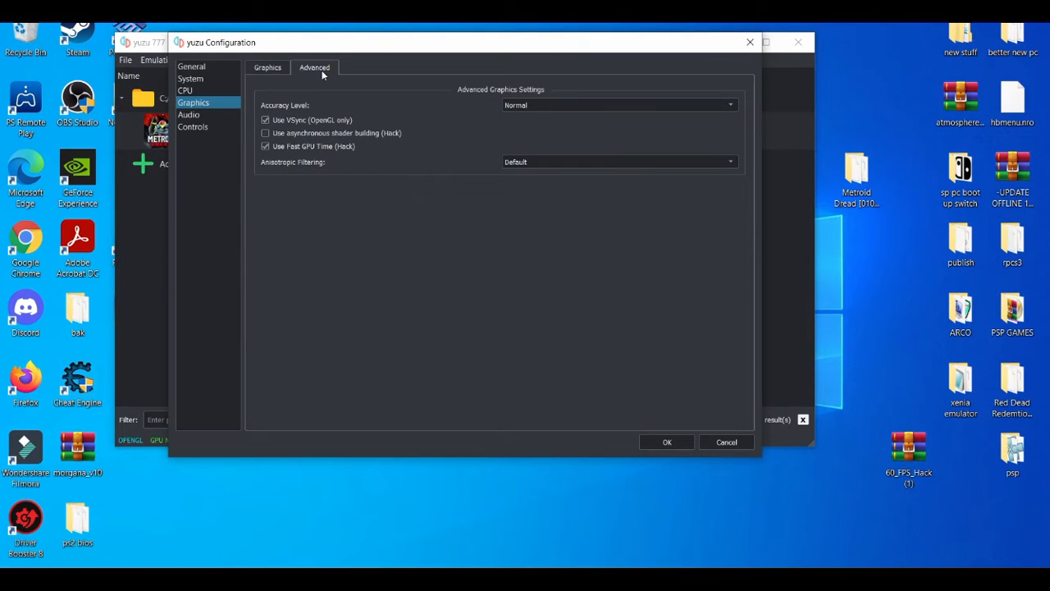
mouse_move(375, 123)
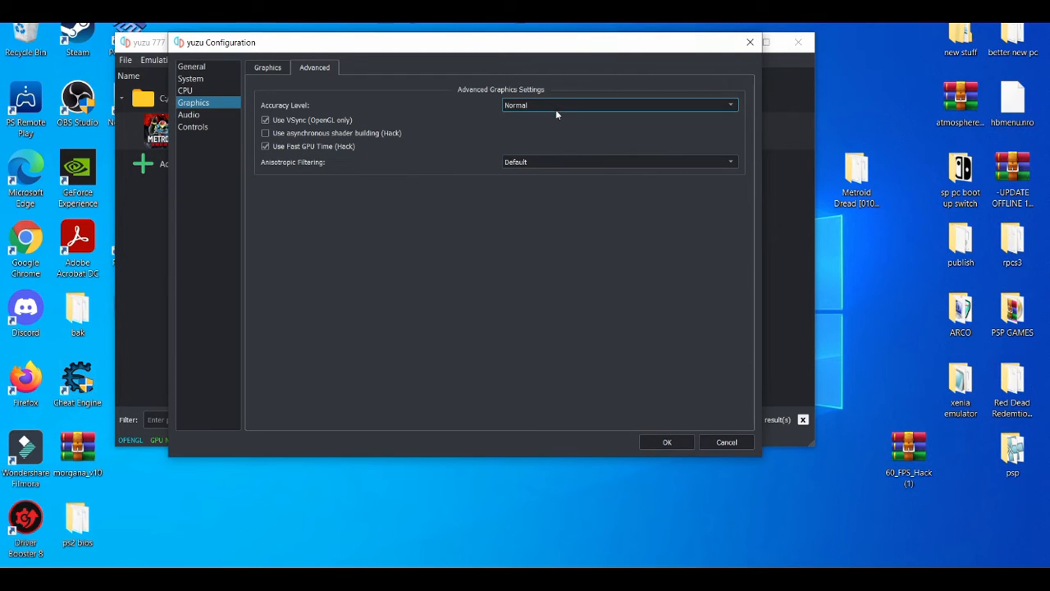
click(617, 105)
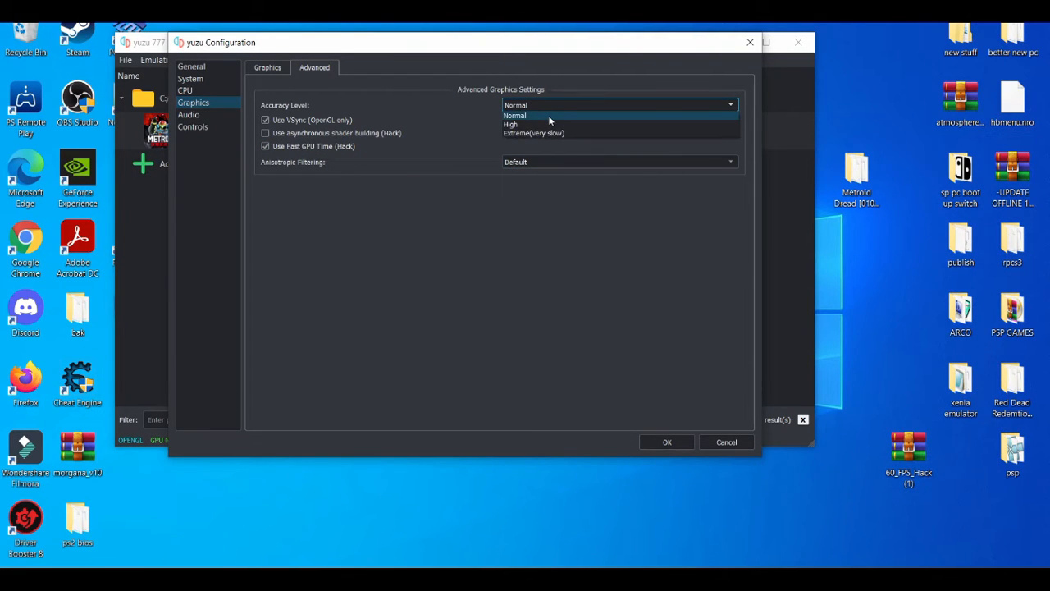
click(526, 115)
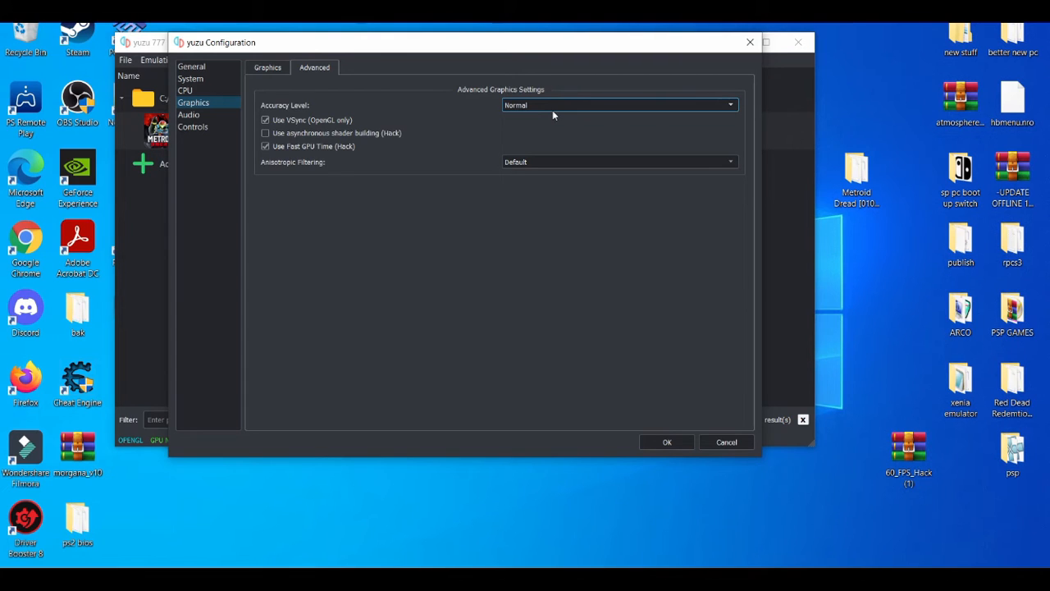
click(617, 105)
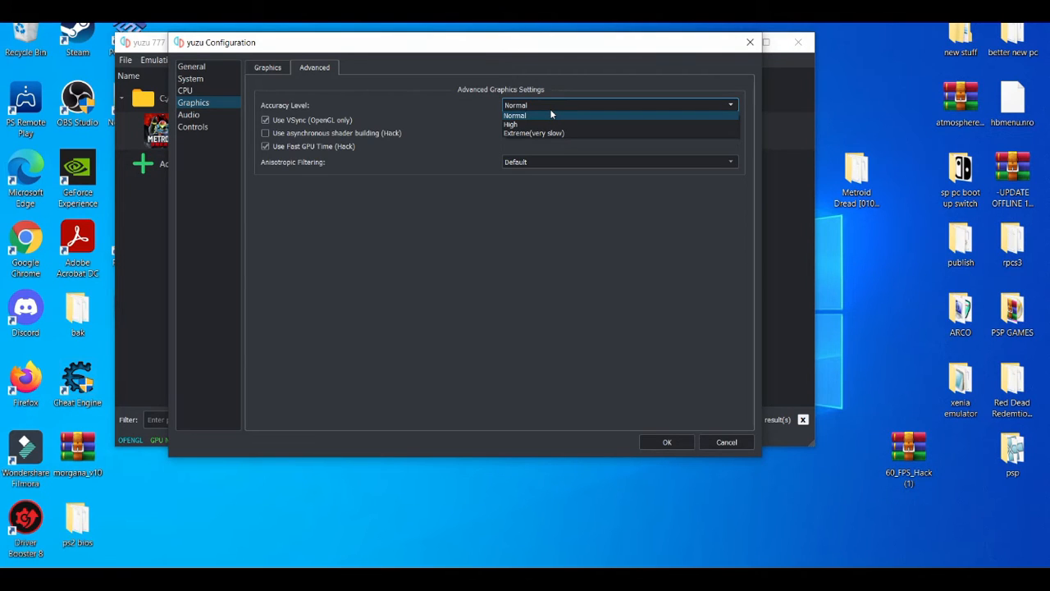
mouse_move(542, 118)
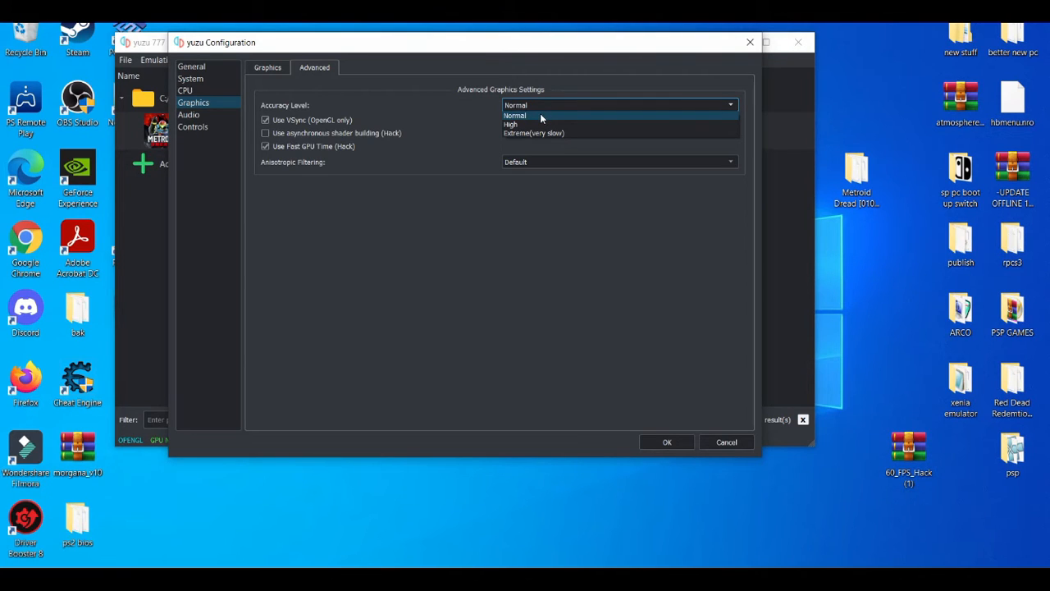
click(516, 115)
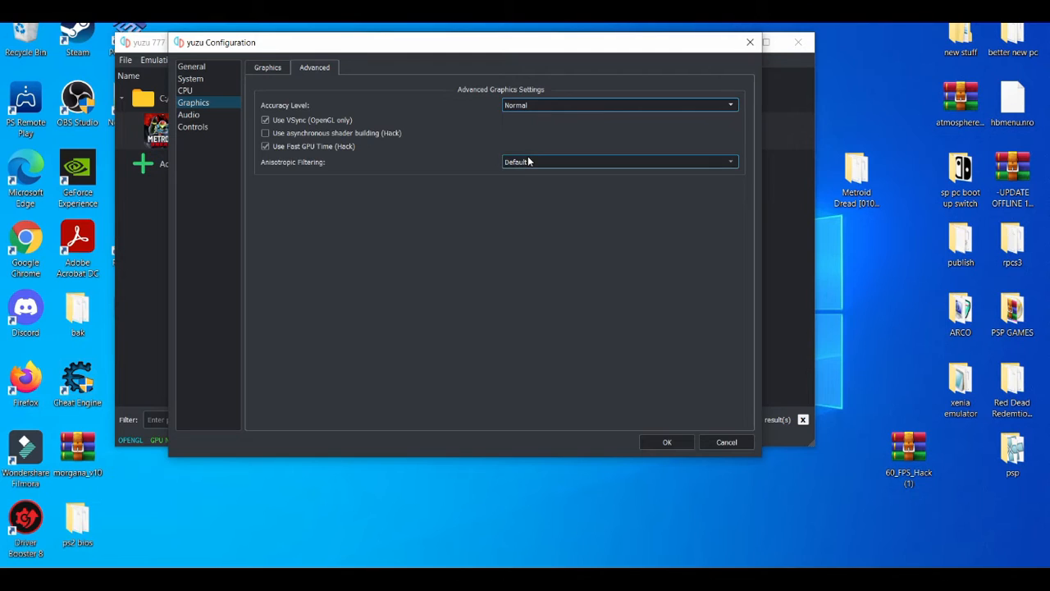
click(617, 162)
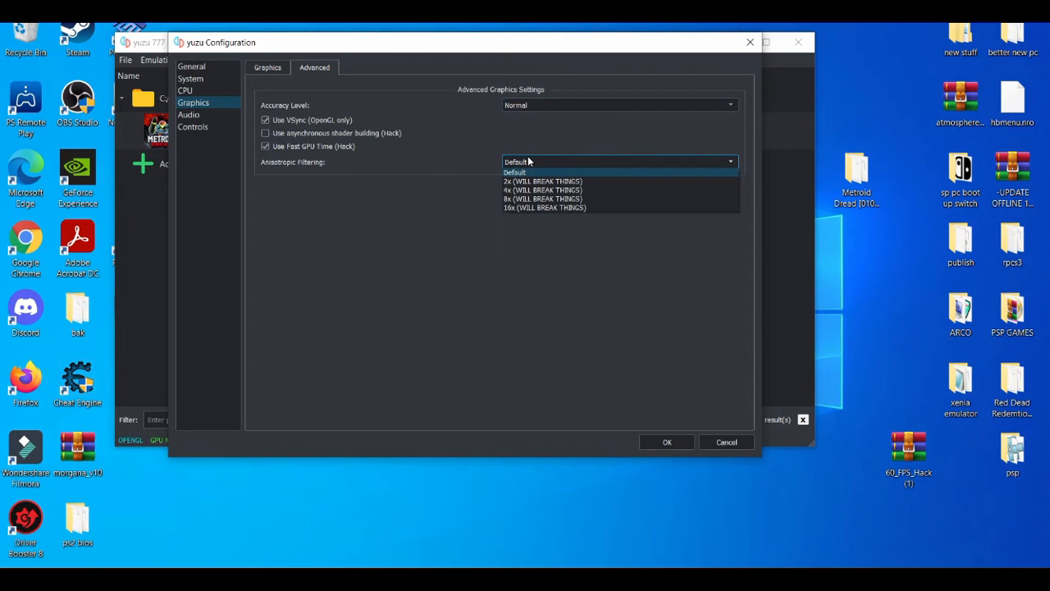
click(514, 173)
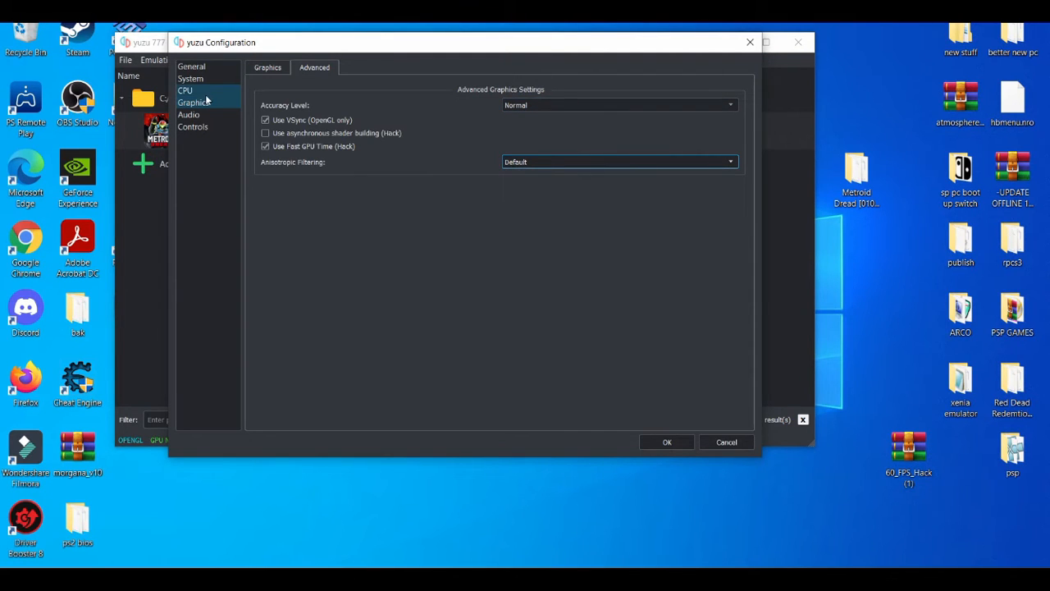
Show the Audio settings page of the configuration window.
click(189, 115)
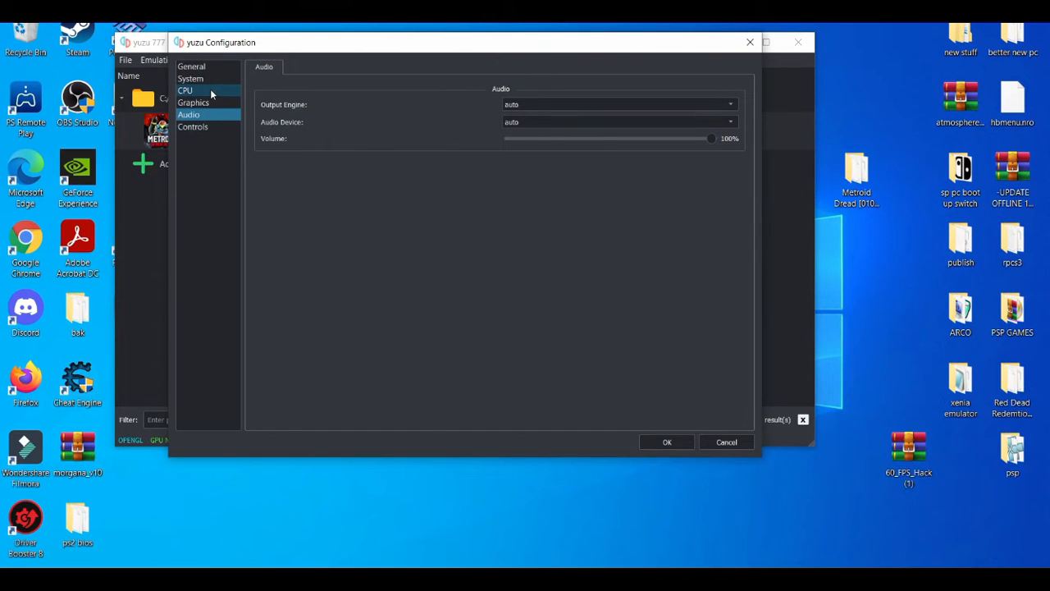
On the CPU page try Unsafe accuracy, revert to Auto, and confirm with OK.
click(185, 90)
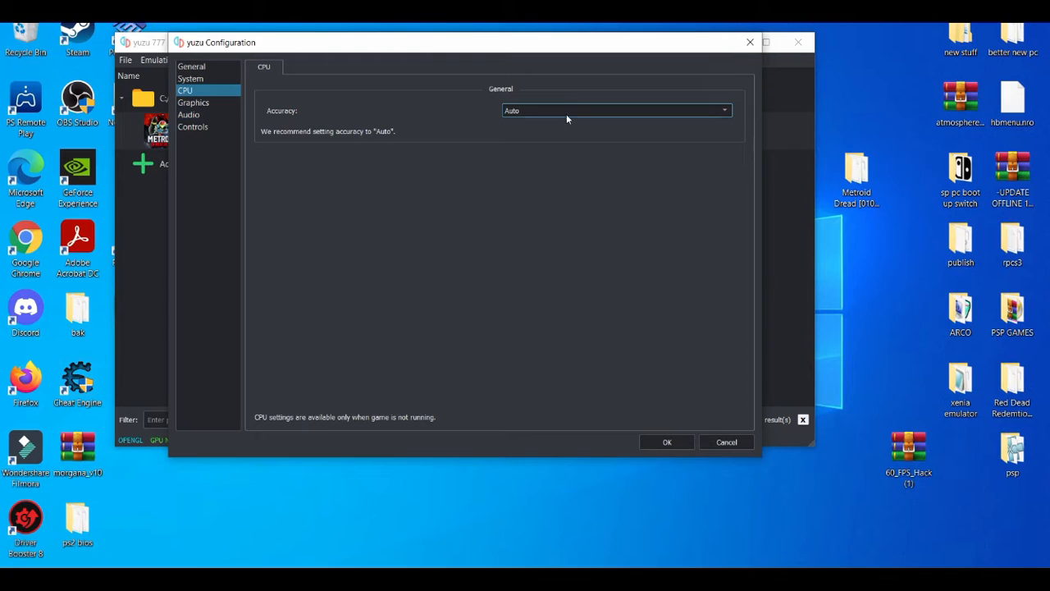
click(616, 110)
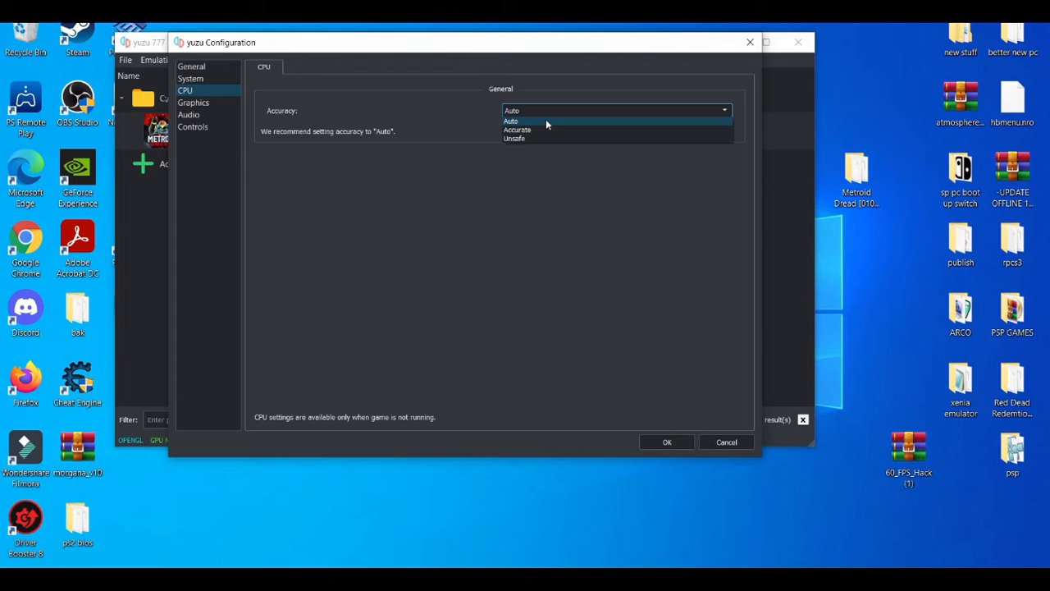
mouse_move(540, 138)
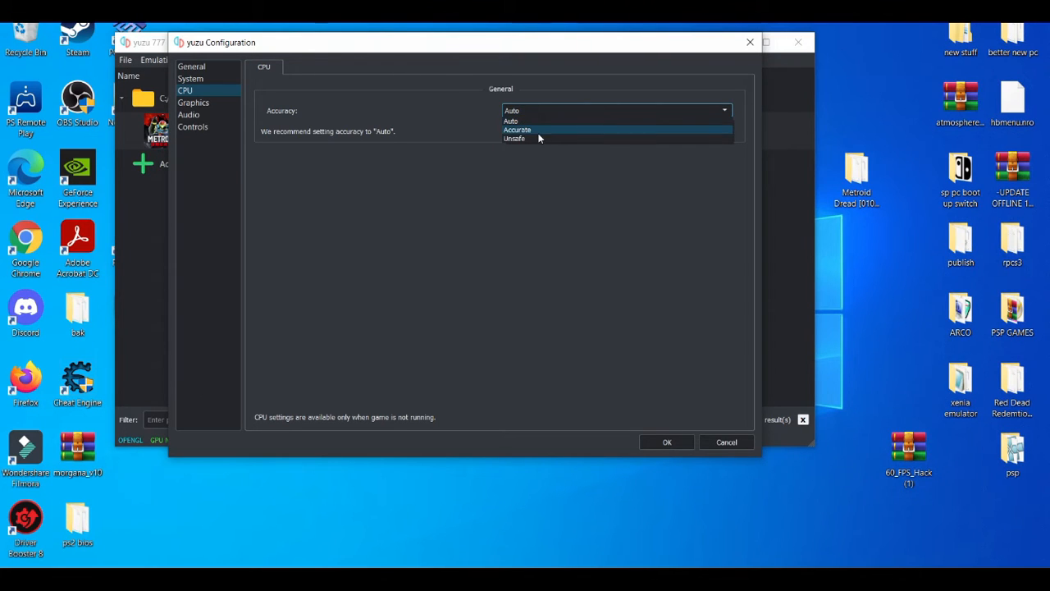
click(515, 138)
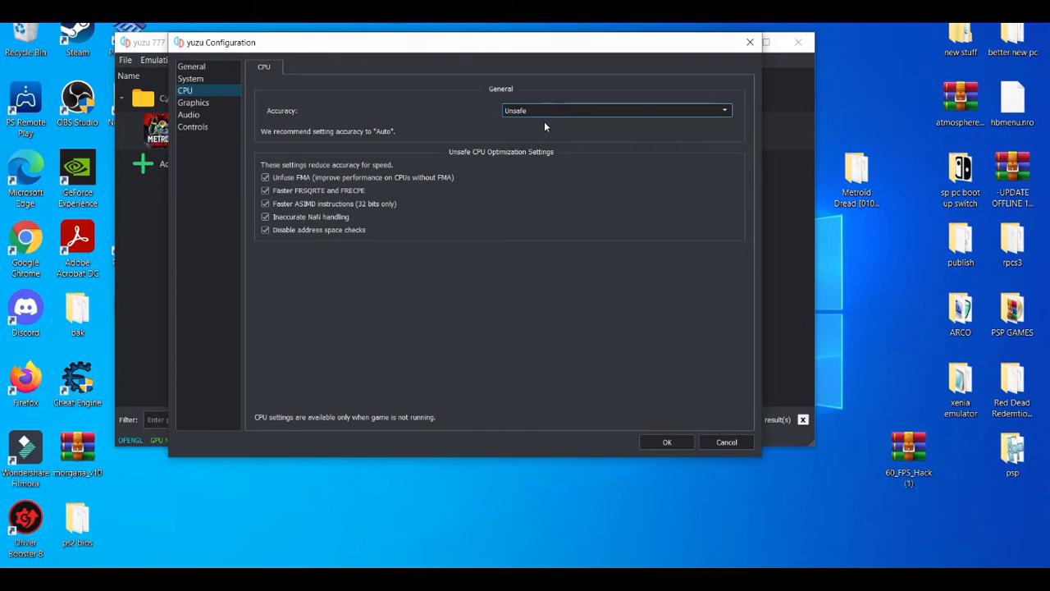
click(617, 110)
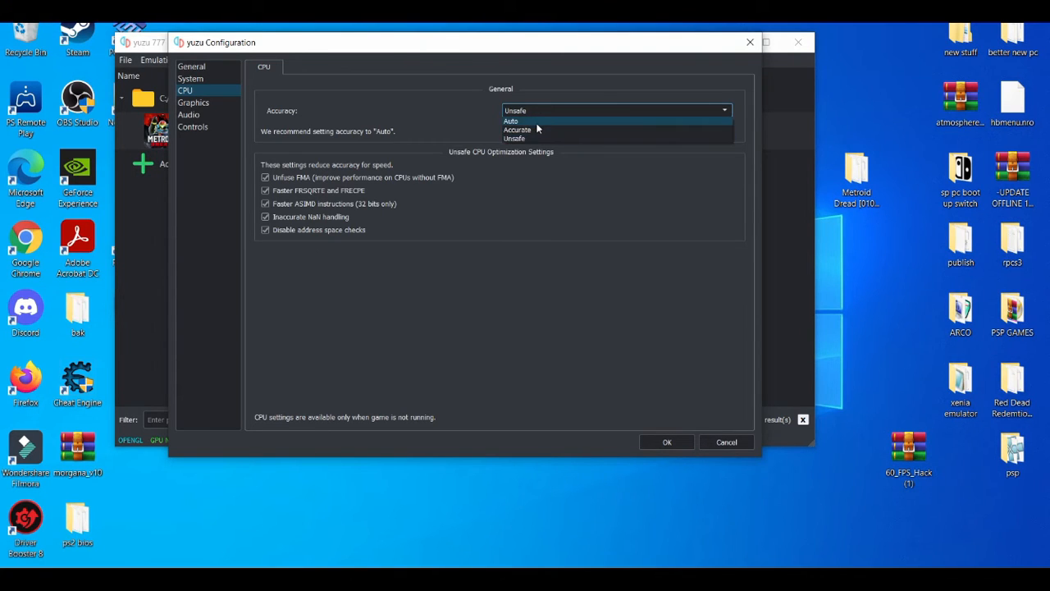
click(512, 121)
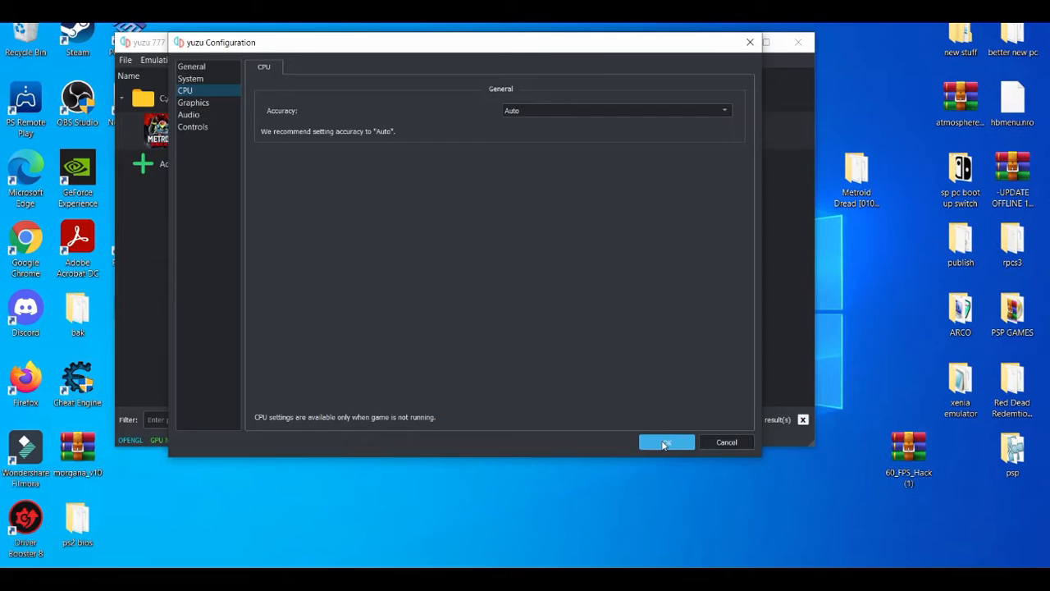
click(666, 443)
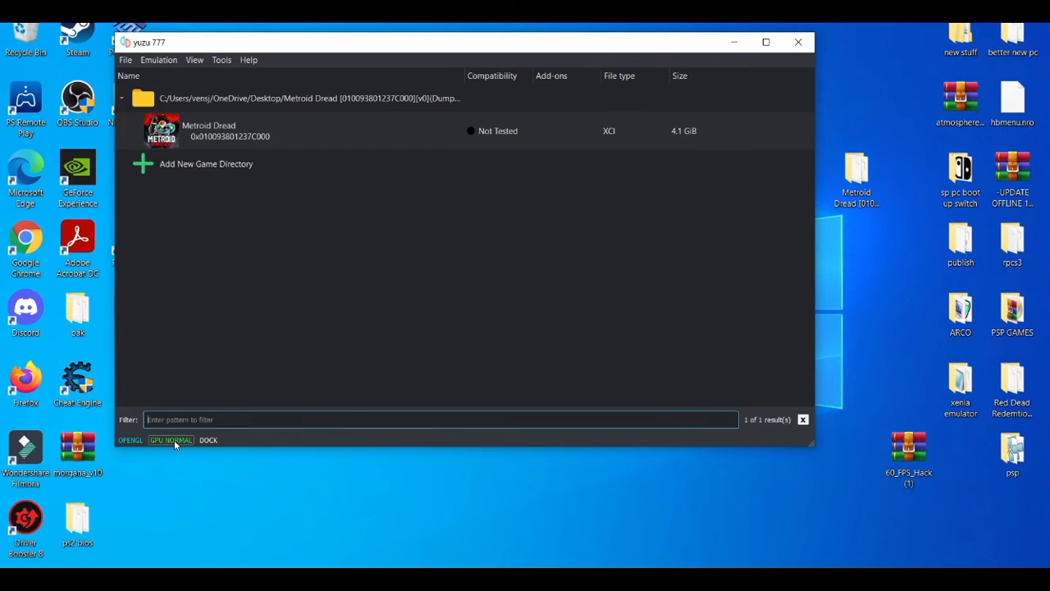
click(171, 440)
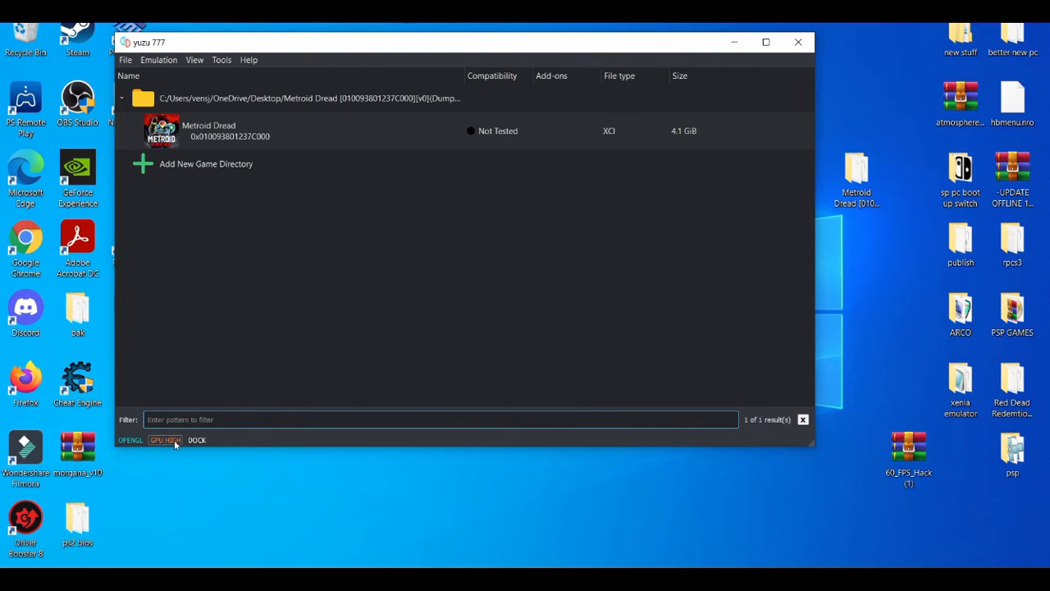
click(164, 440)
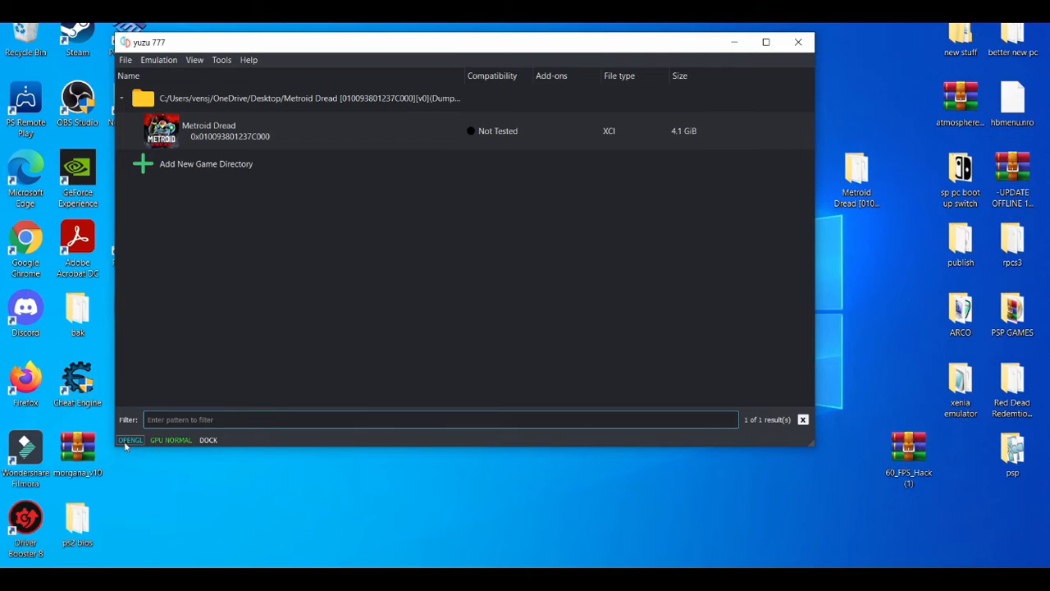
click(130, 440)
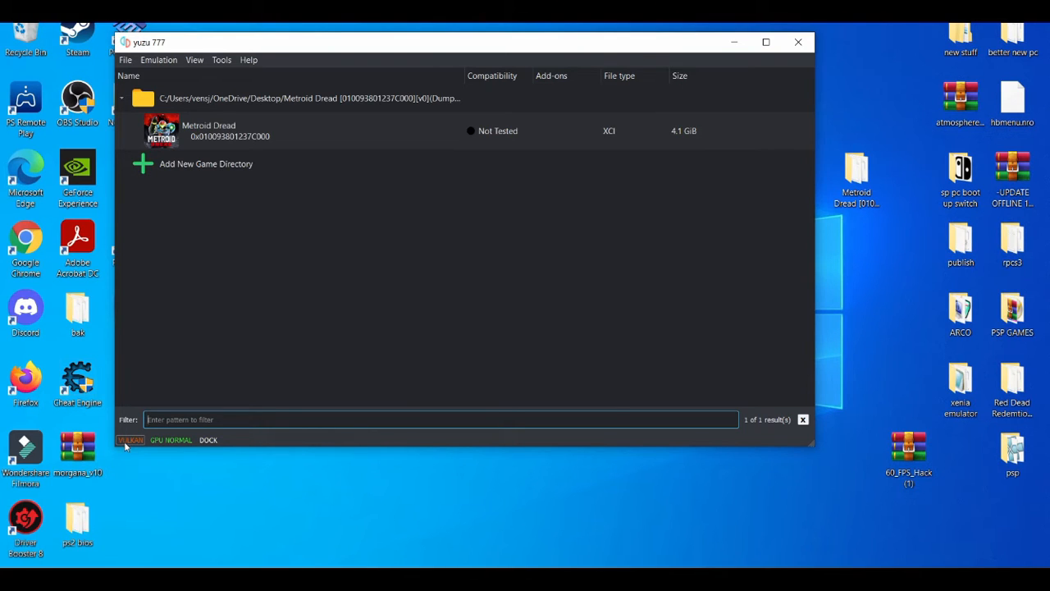
click(129, 439)
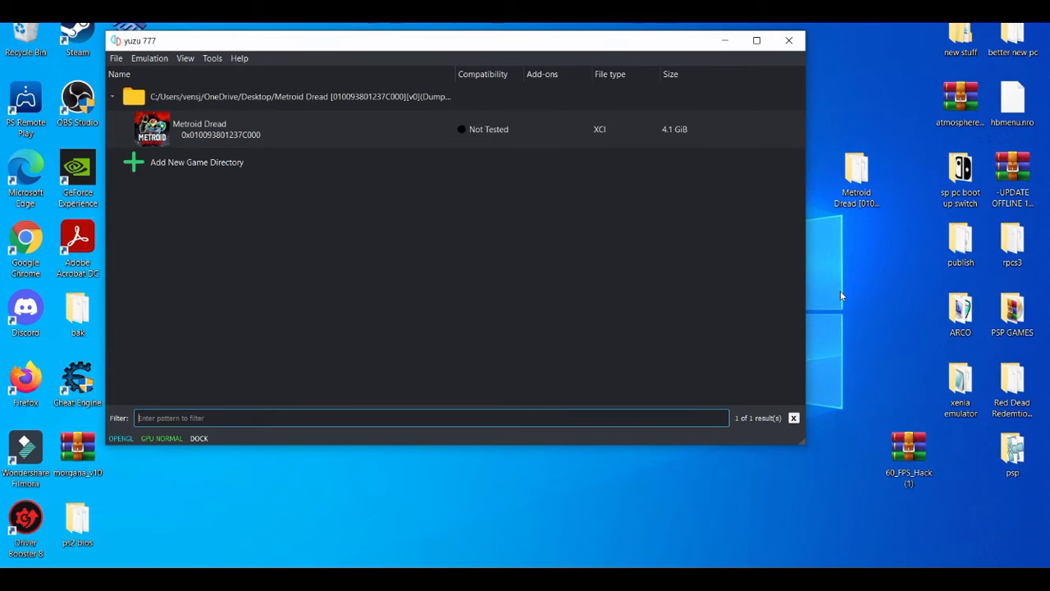
Launch NVIDIA Control Panel from the desktop and show the Adjust Image Settings with Preview page.
right_click(840, 296)
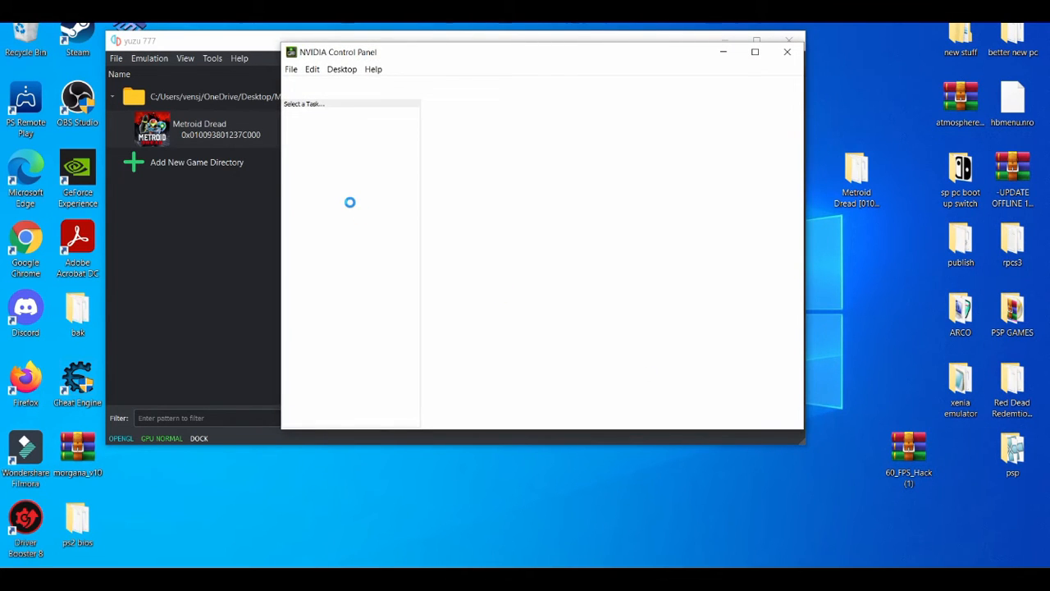
click(336, 138)
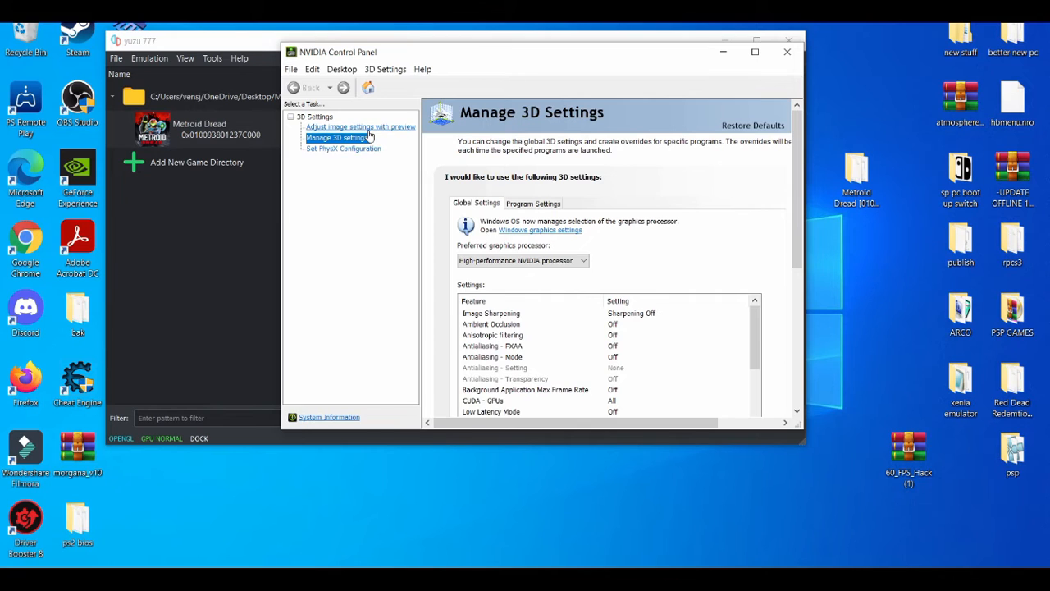
click(360, 126)
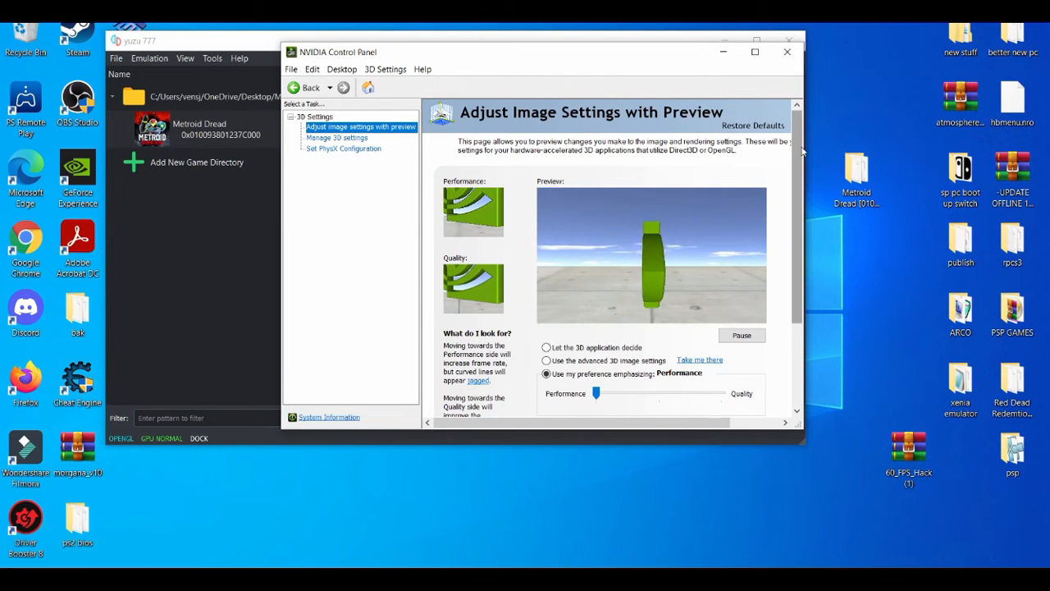
scroll(down, 3)
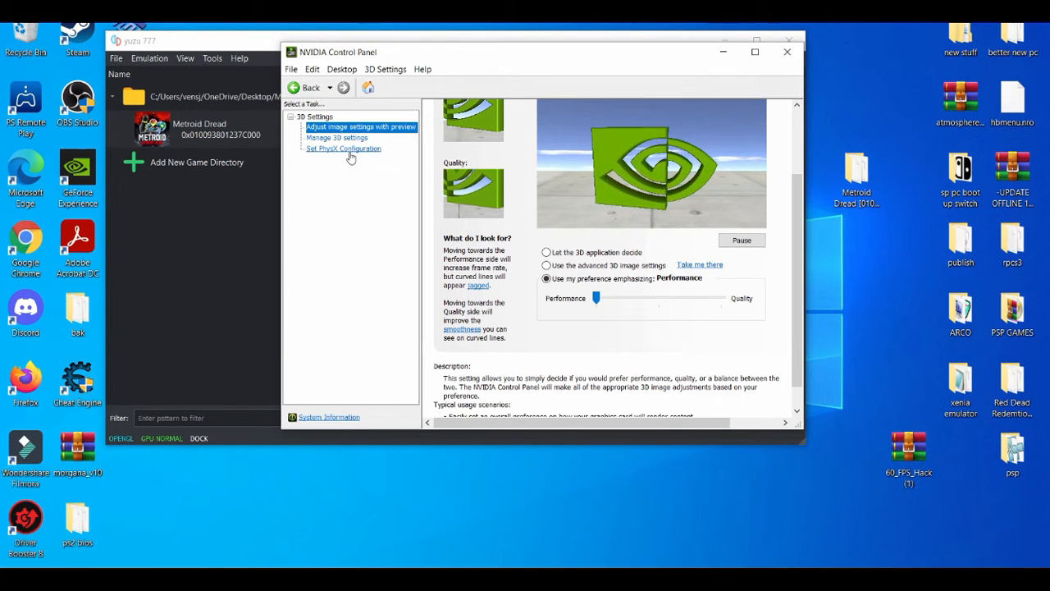
Set the PhysX processor to NVIDIA GeForce GTX 1650 and return to Manage 3D Settings.
click(344, 148)
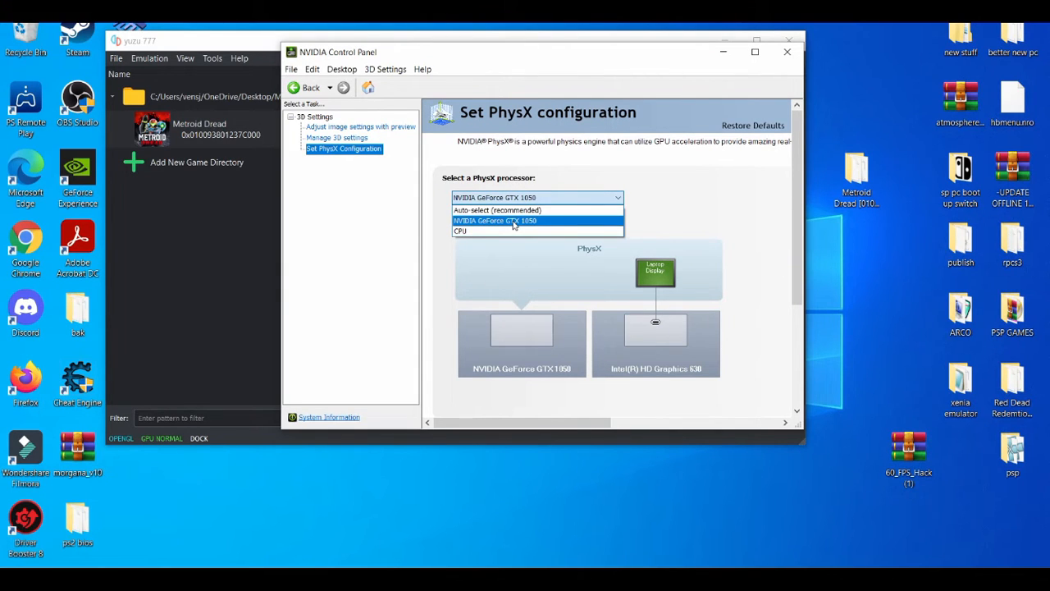
click(515, 220)
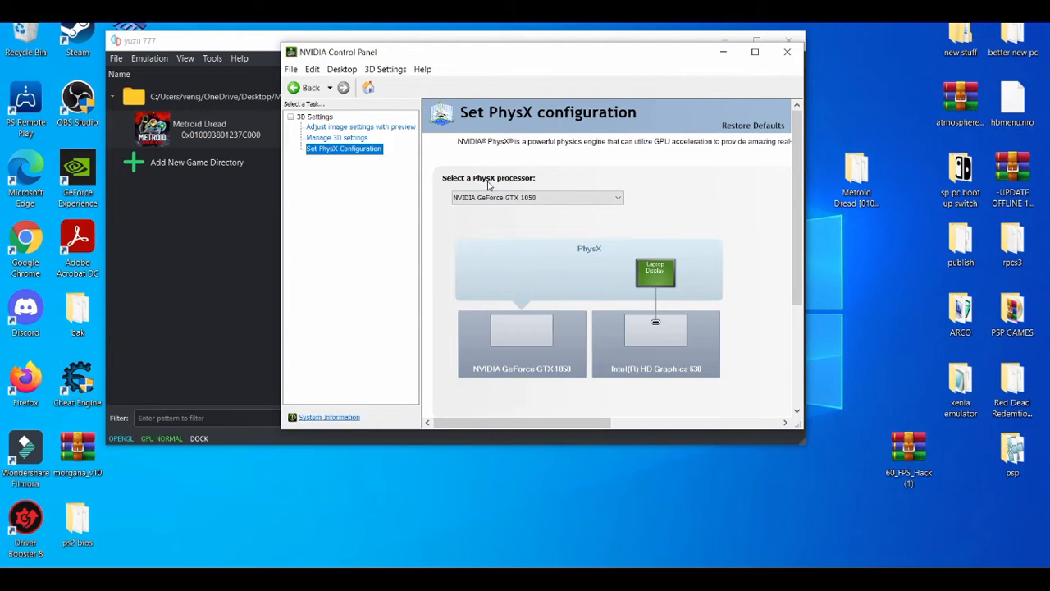
mouse_move(344, 139)
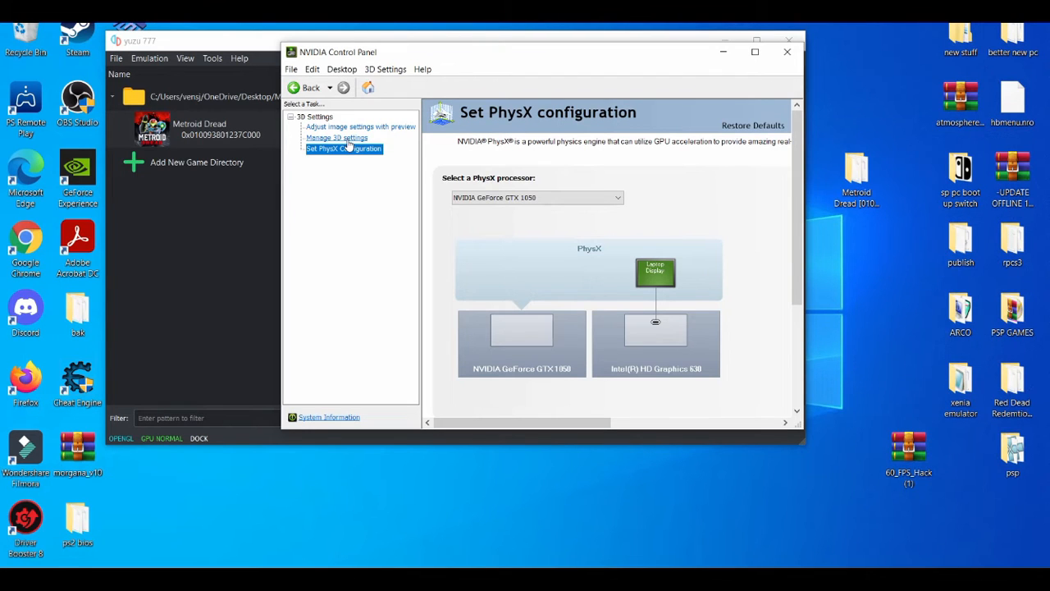
click(337, 138)
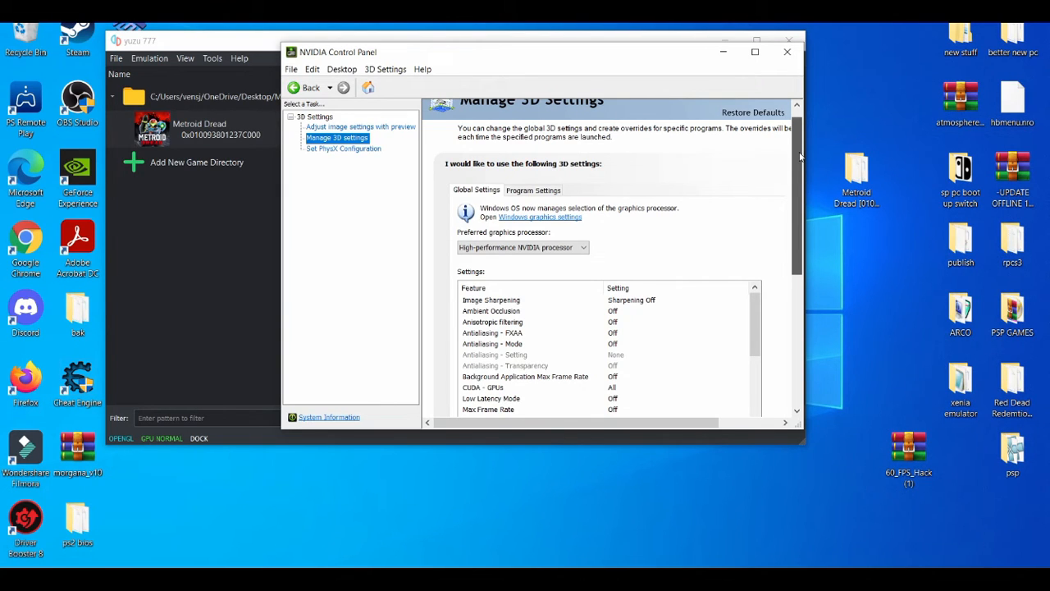
scroll(down, 3)
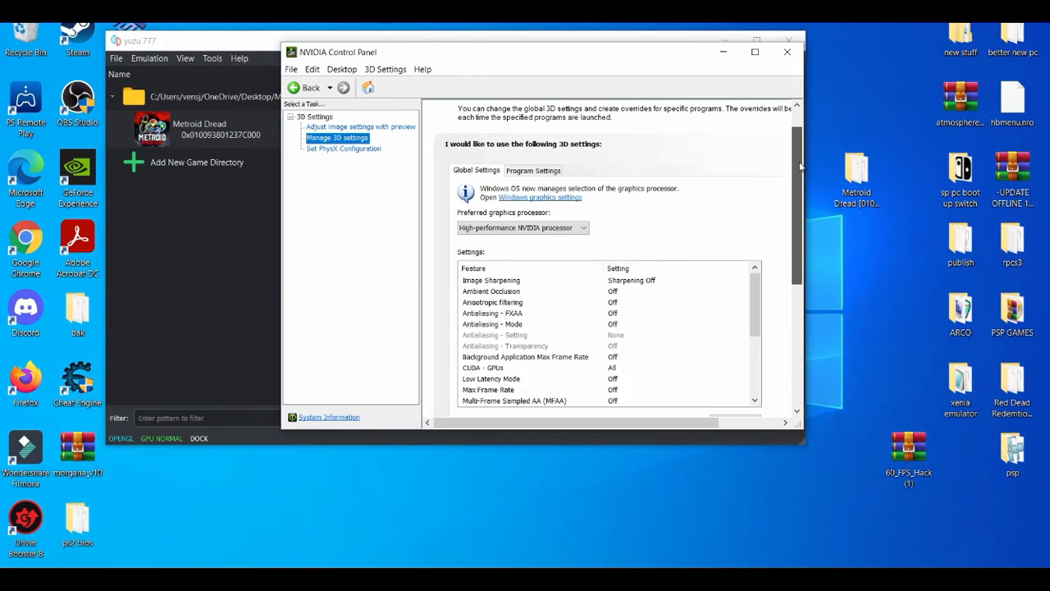
scroll(down, 3)
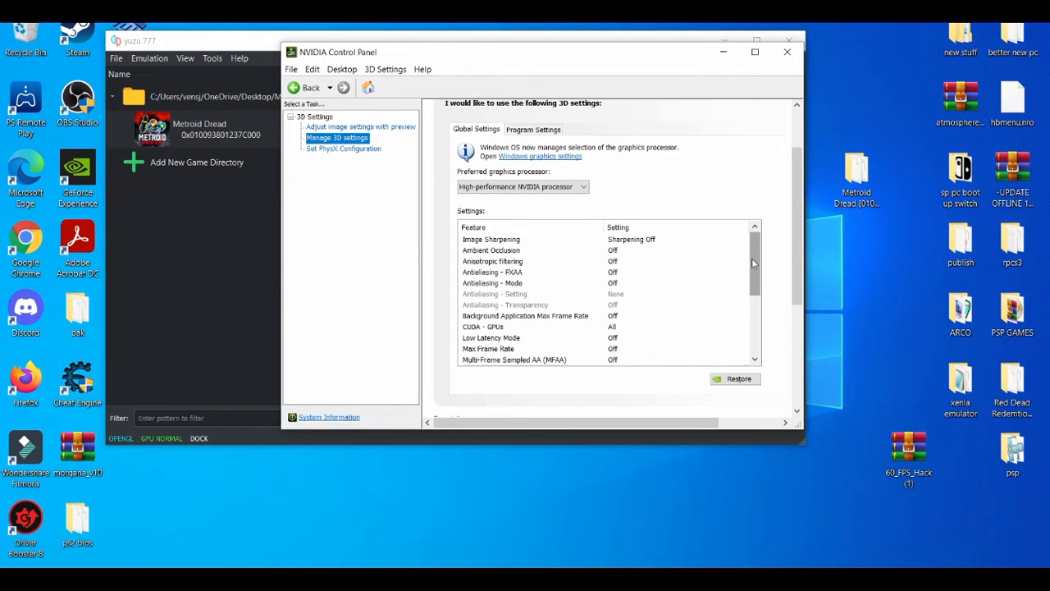
scroll(down, 3)
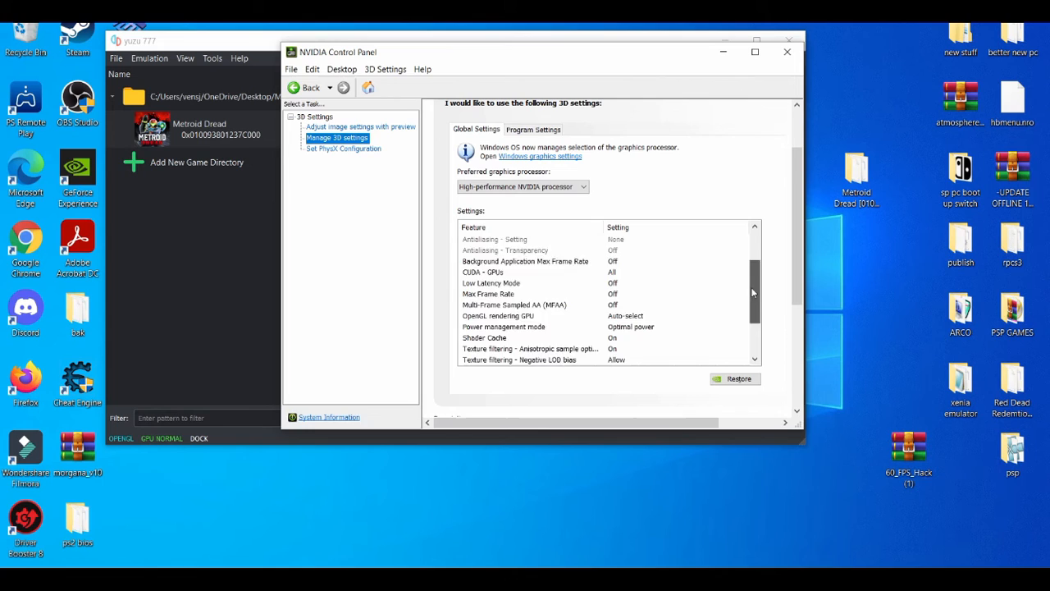
scroll(down, 3)
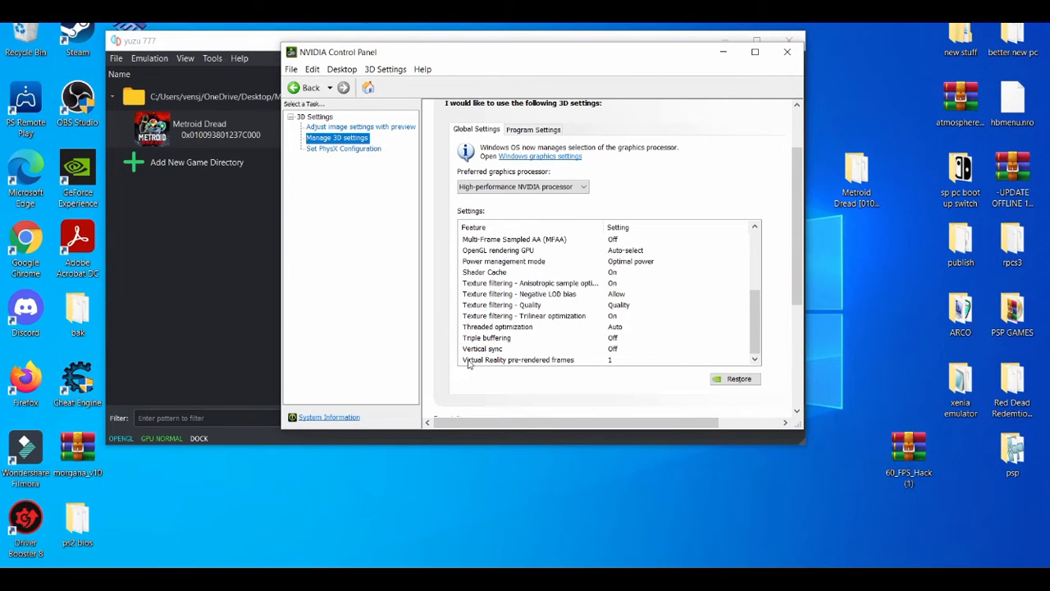
mouse_move(473, 363)
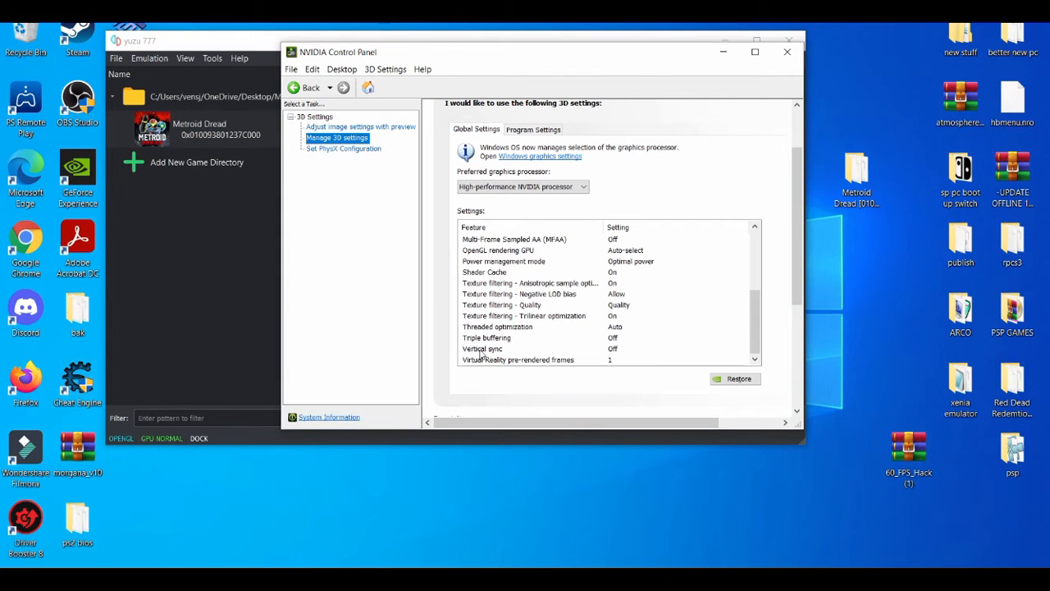
mouse_move(488, 348)
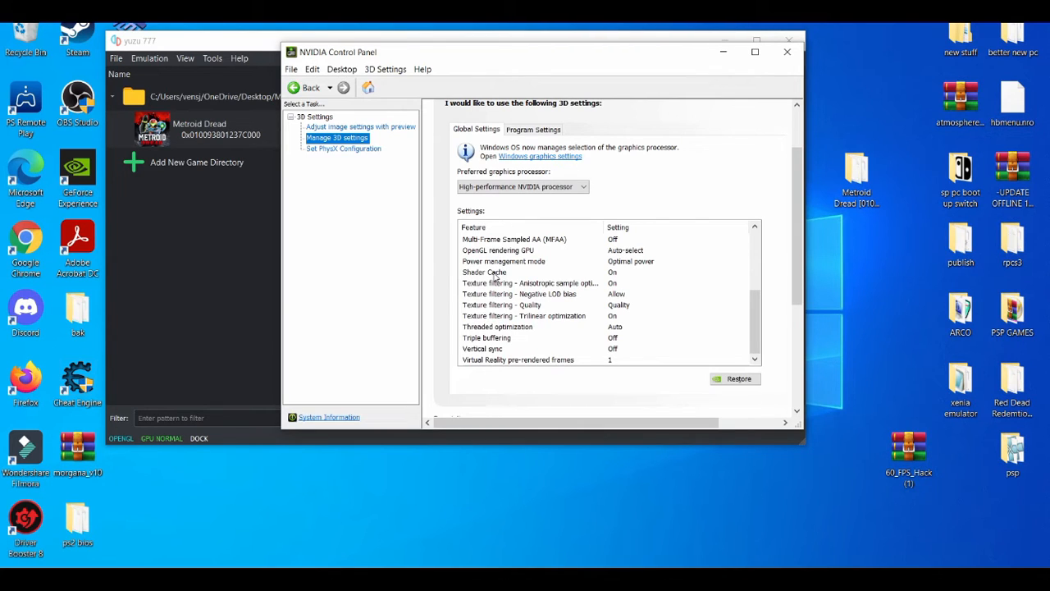
mouse_move(560, 276)
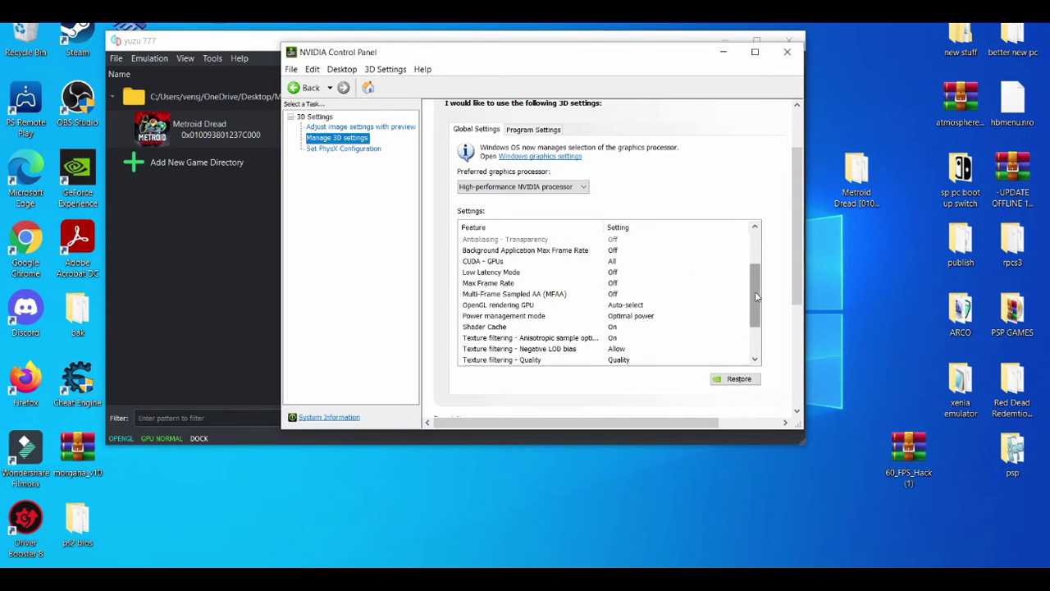
mouse_move(750, 285)
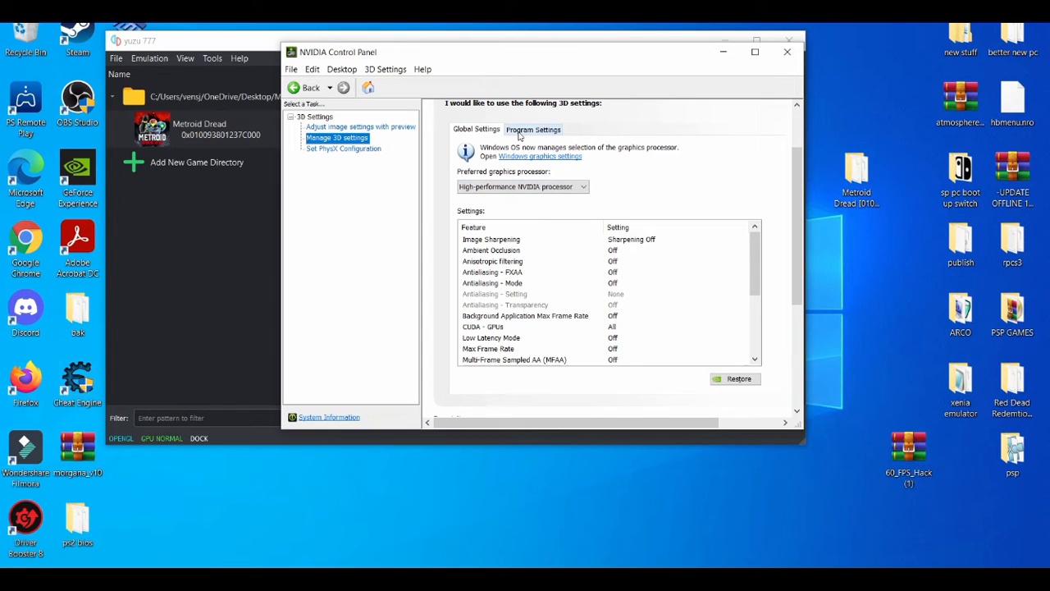
Review the Ryujinx profile's feature list under Program Settings, with threaded optimization On.
click(533, 128)
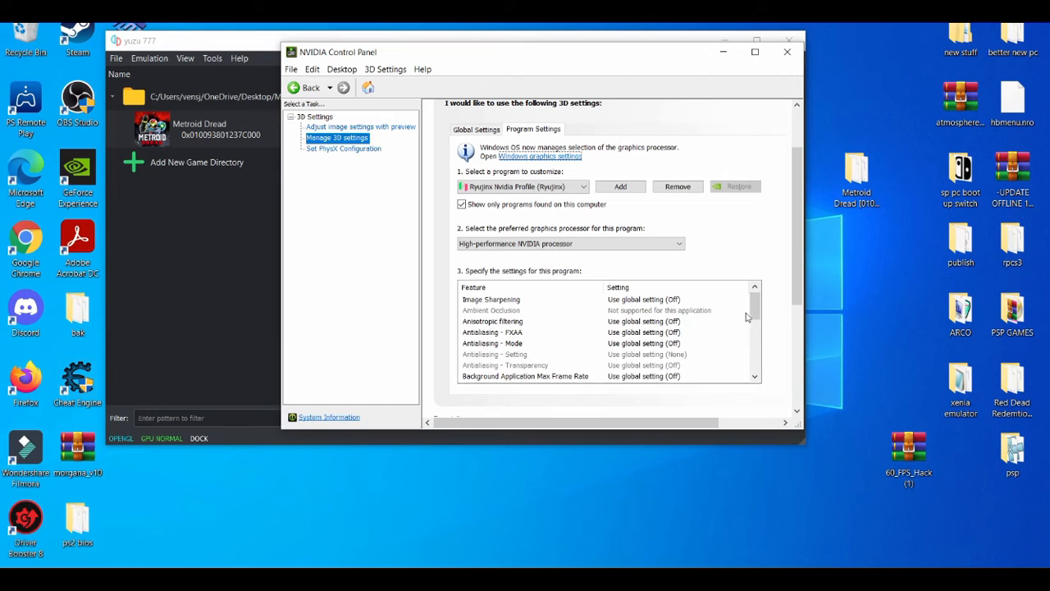
mouse_move(476, 128)
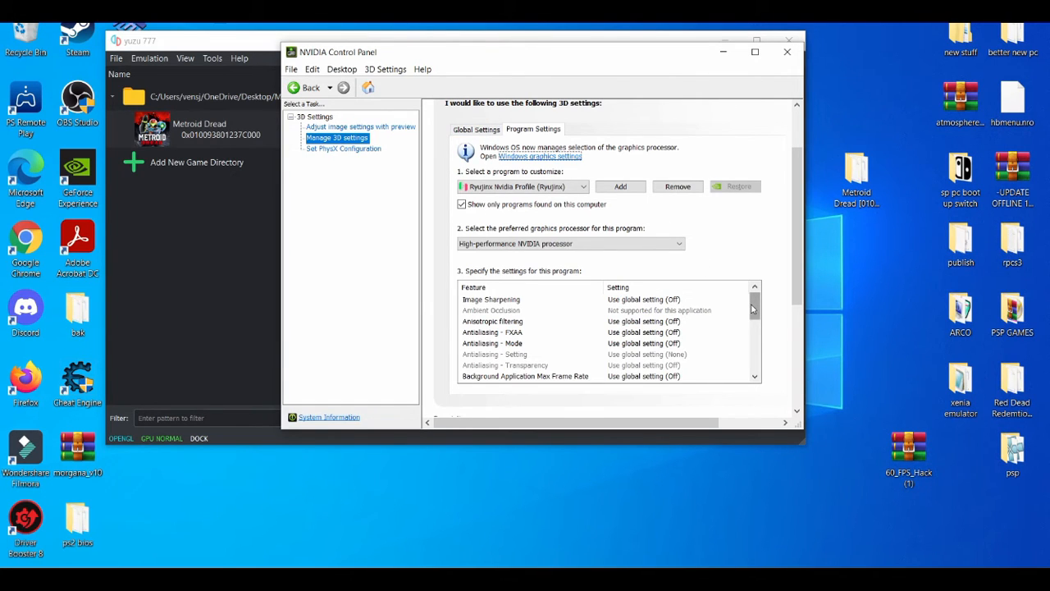
scroll(down, 3)
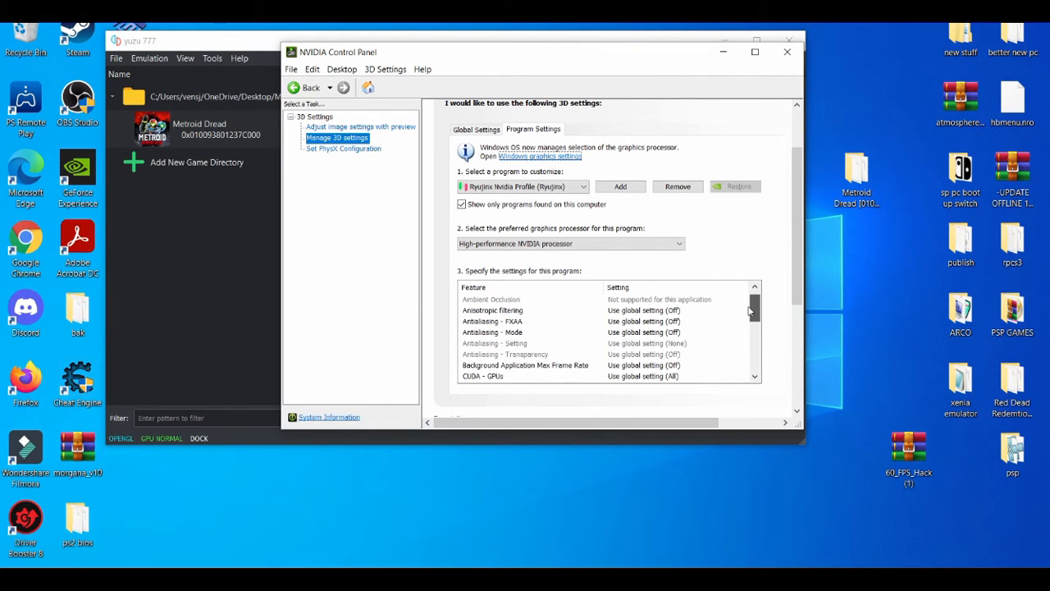
scroll(down, 3)
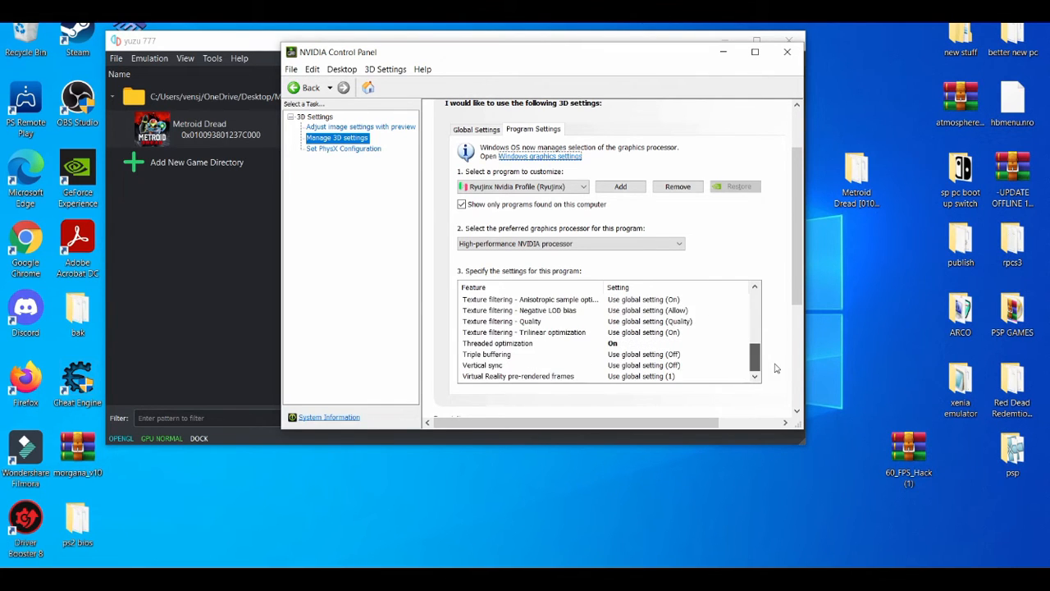
mouse_move(550, 364)
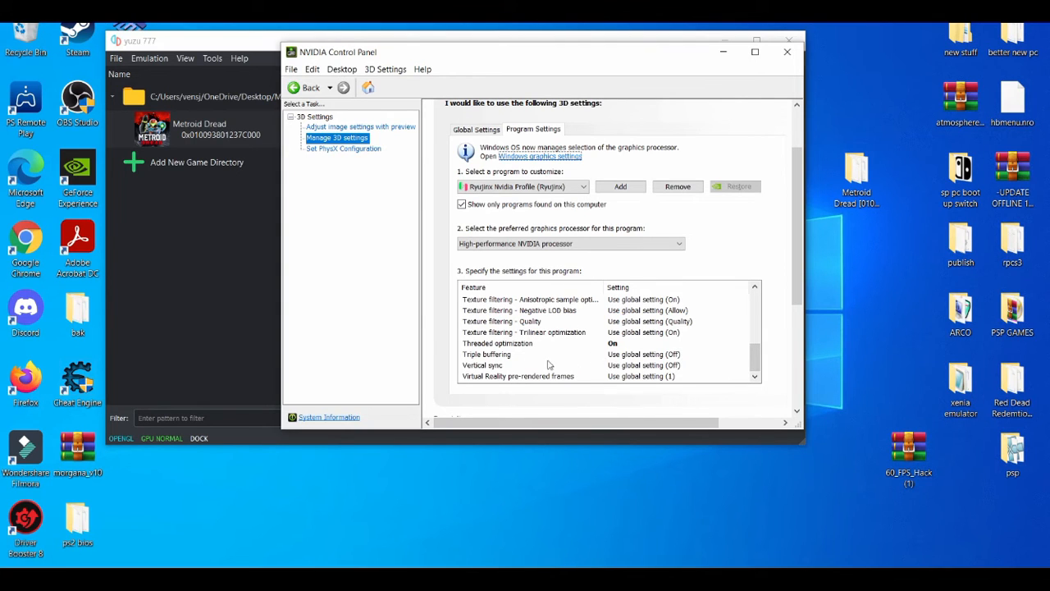
mouse_move(679, 390)
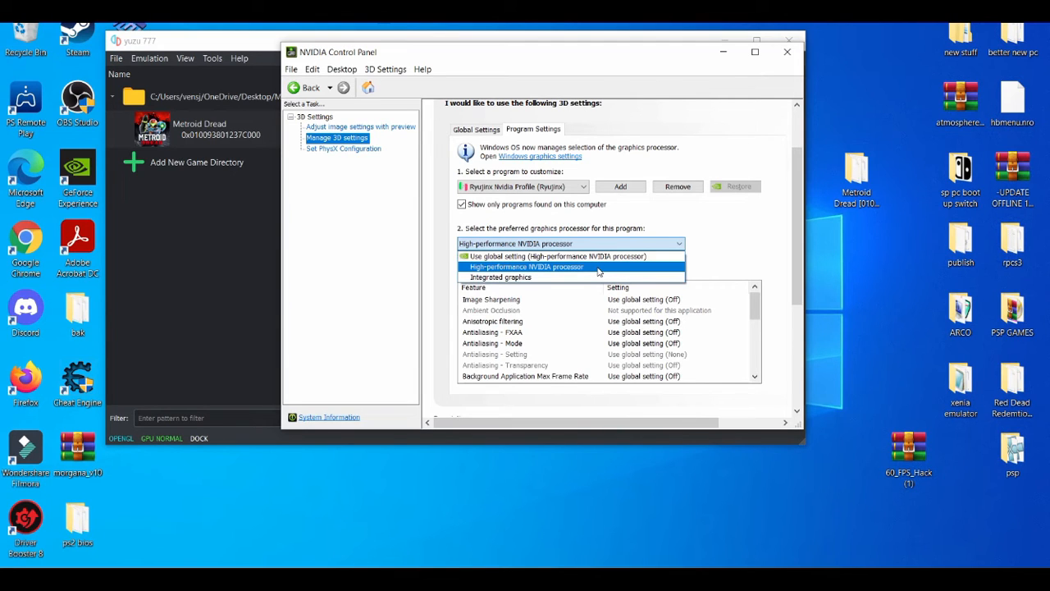
Add yuzu as a program profile on the high-performance NVIDIA processor and apply it.
click(529, 266)
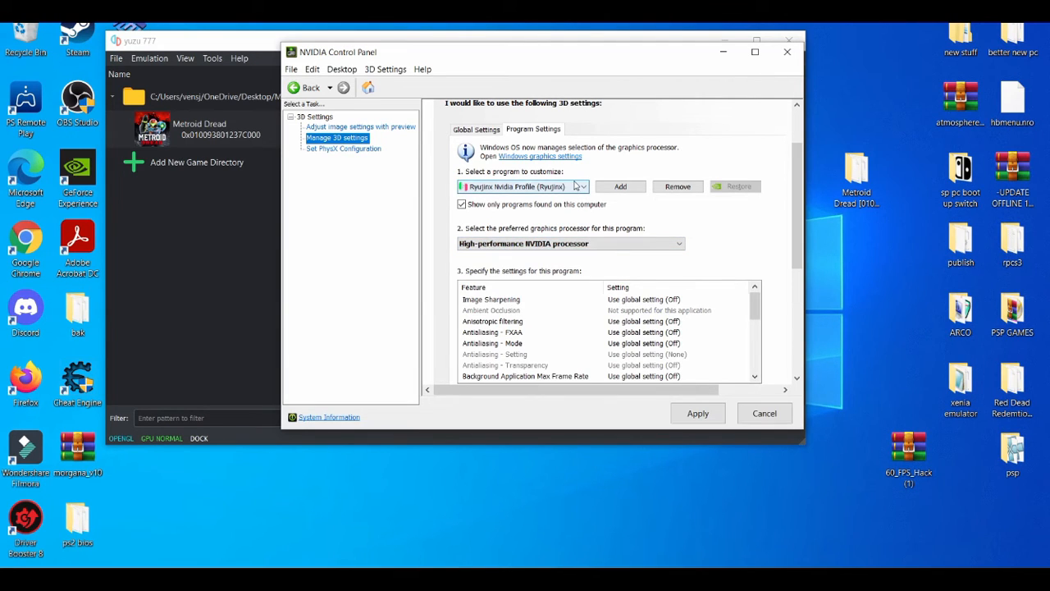
click(621, 188)
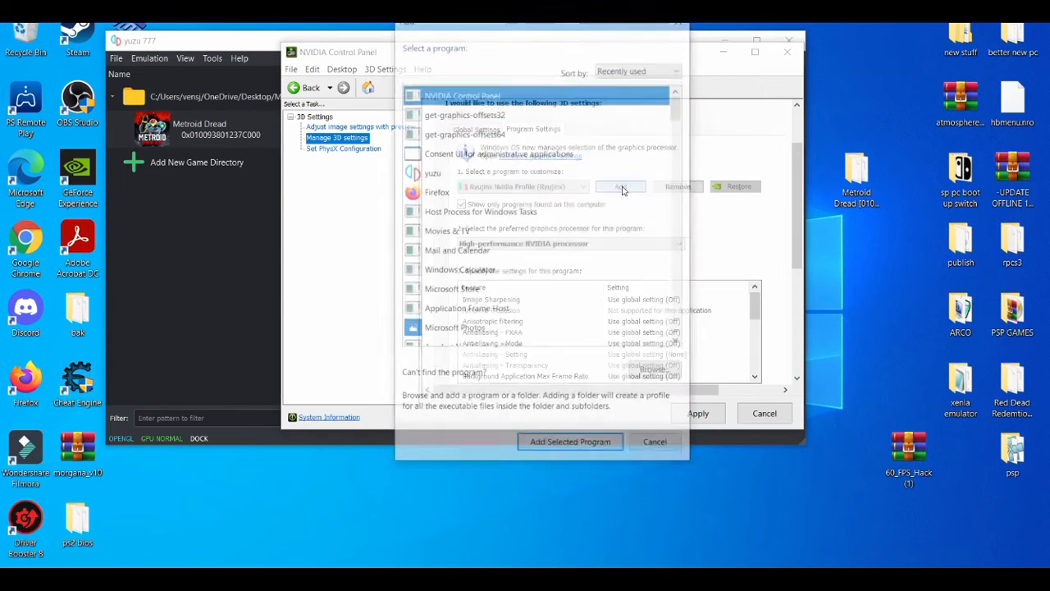
click(433, 173)
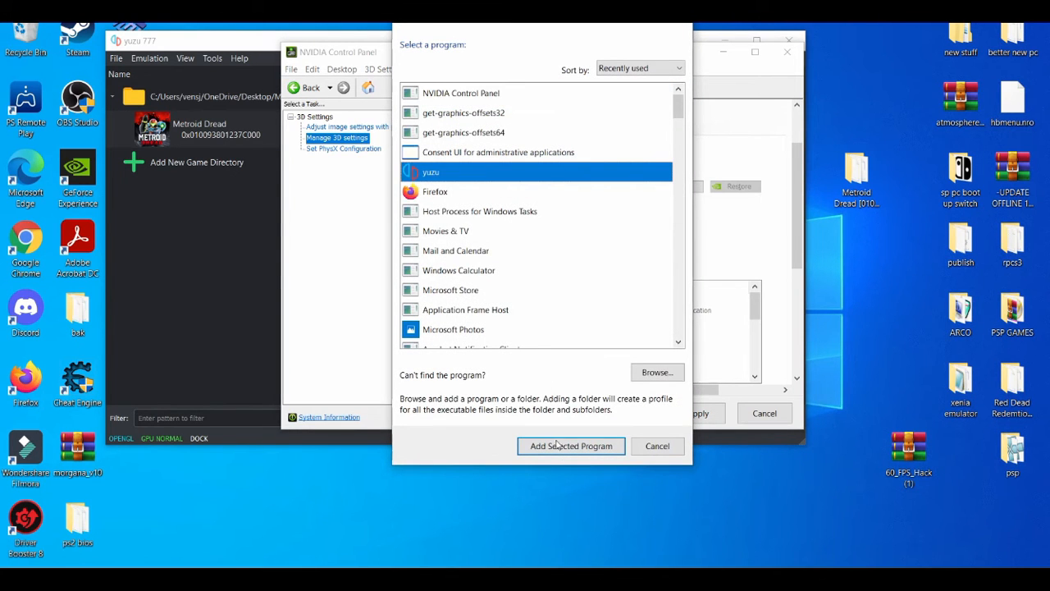
click(571, 446)
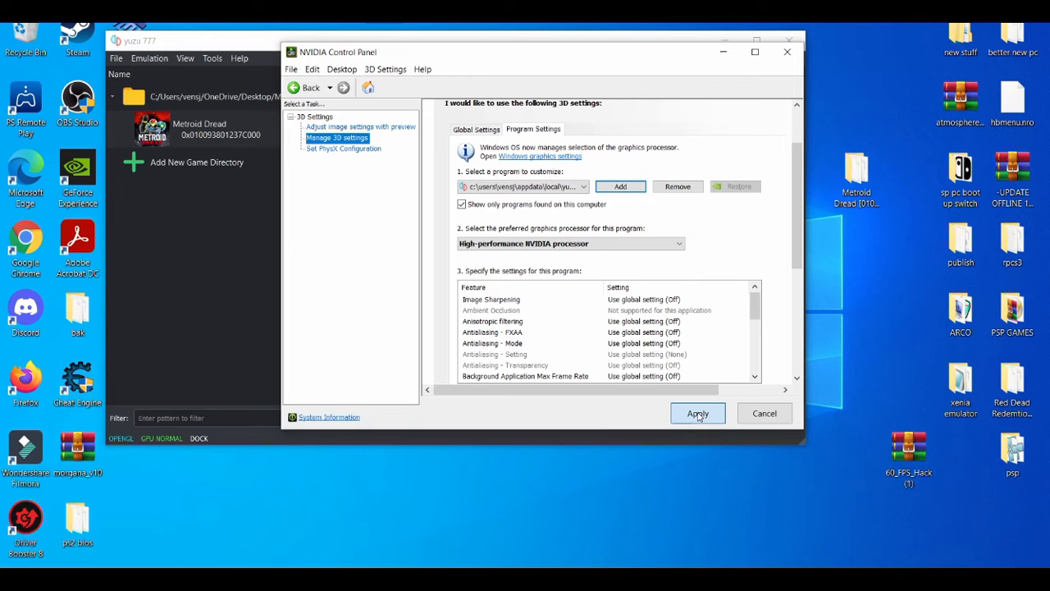
click(698, 414)
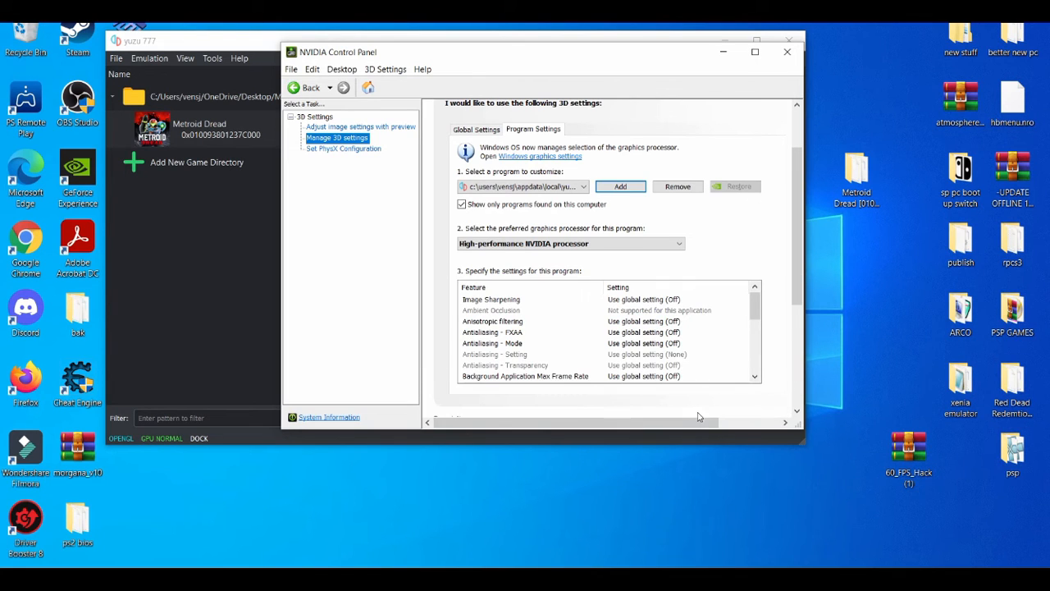
click(785, 51)
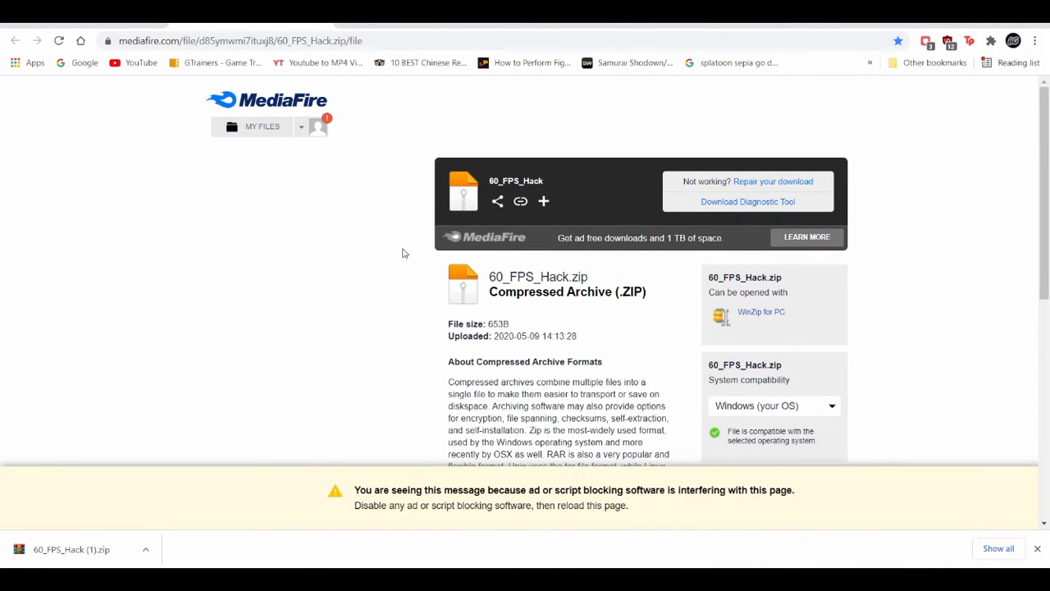
Download 60_FPS_Hack.zip from its MediaFire page.
scroll(down, 3)
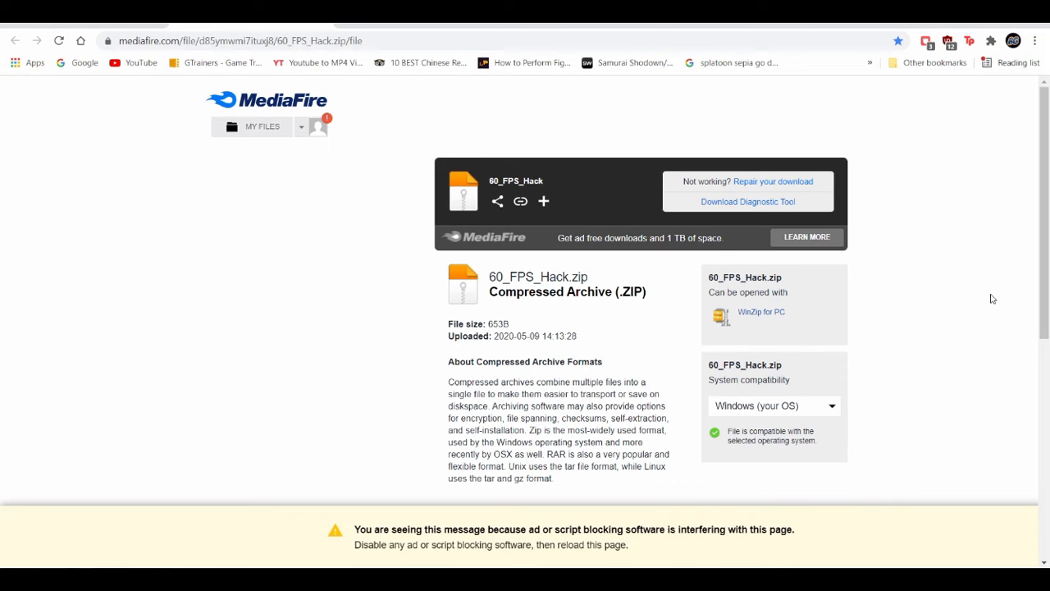
mouse_move(975, 111)
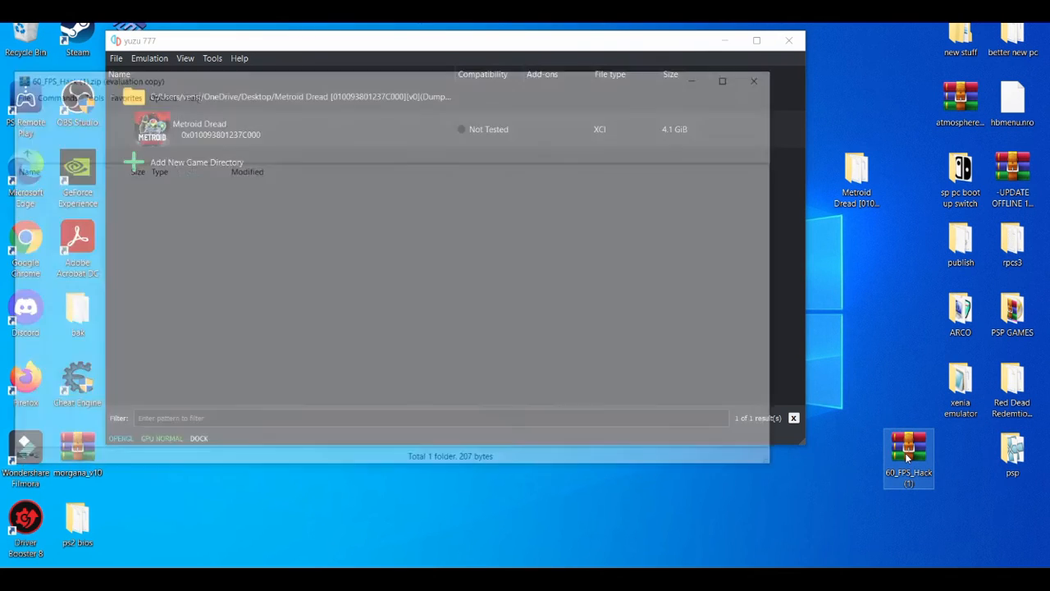
Open 60_FPS_Hack.zip in WinRAR, dismiss the license nag, and extract the folder to the desktop.
double_click(909, 453)
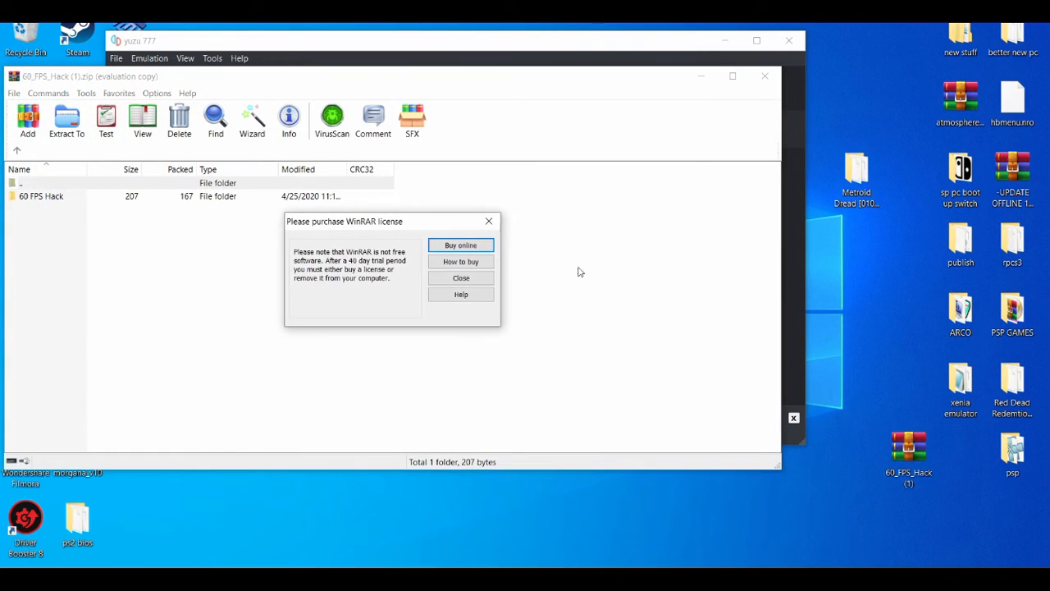
click(460, 278)
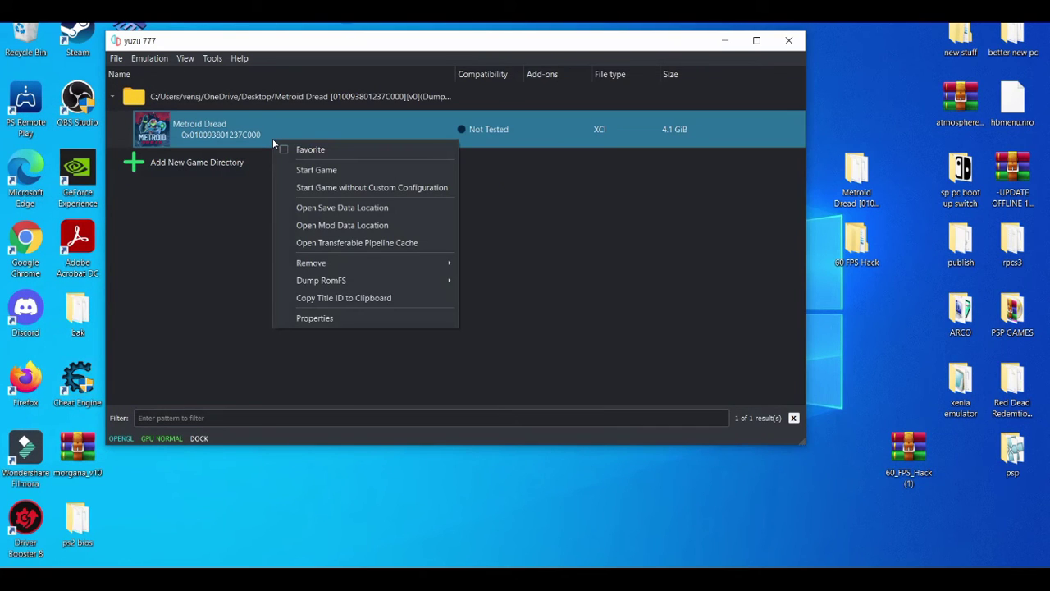
mouse_move(305, 332)
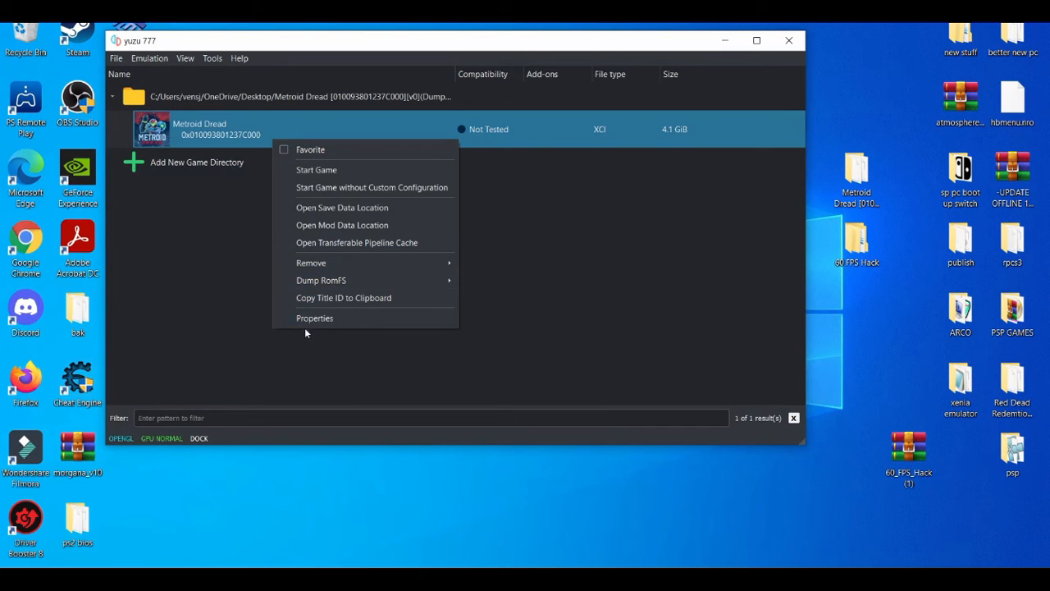
Move the 60 FPS Hack folder into Metroid Dread's mod data location.
click(342, 225)
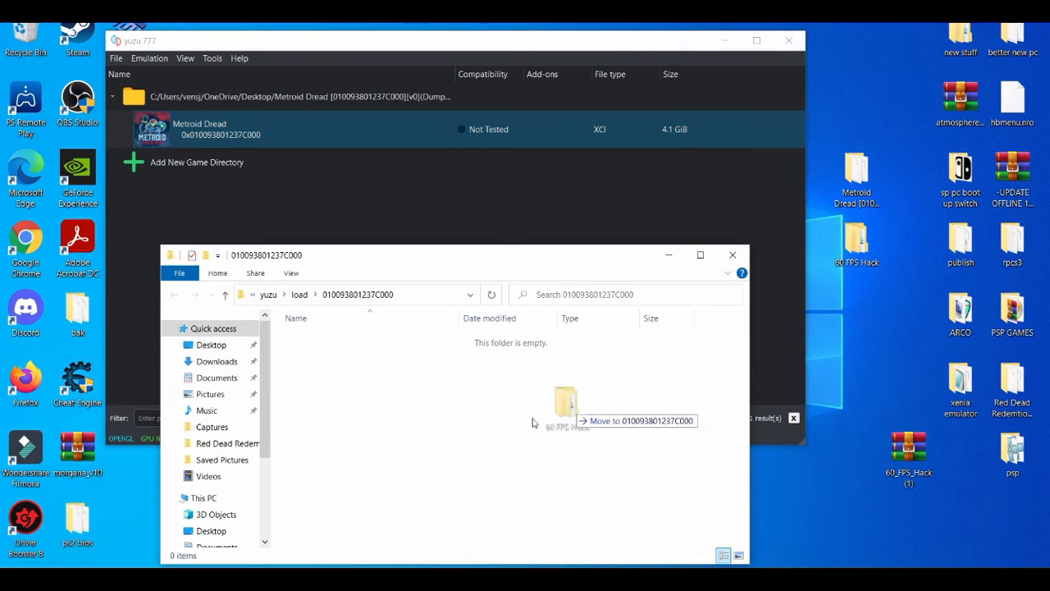
click(732, 254)
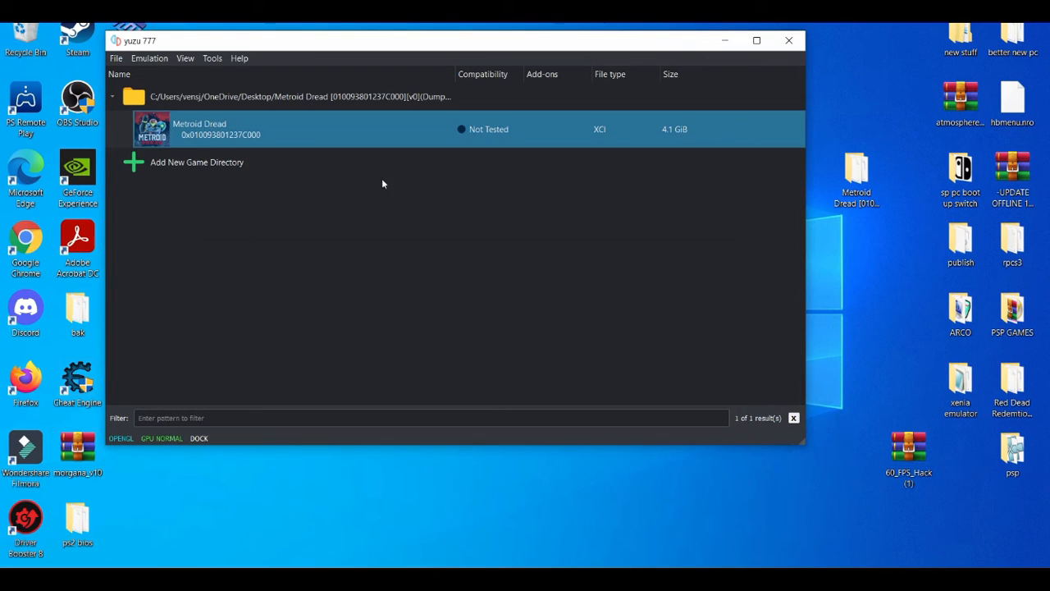
Verify in Metroid Dread's properties that the 60 FPS Hack add-on is enabled and confirm.
right_click(246, 128)
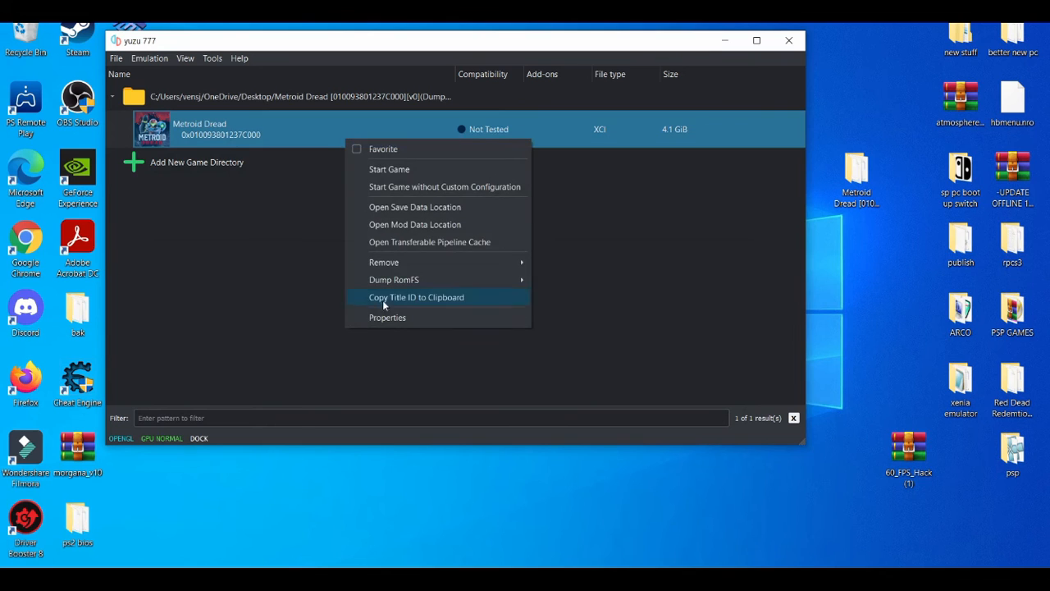
click(388, 317)
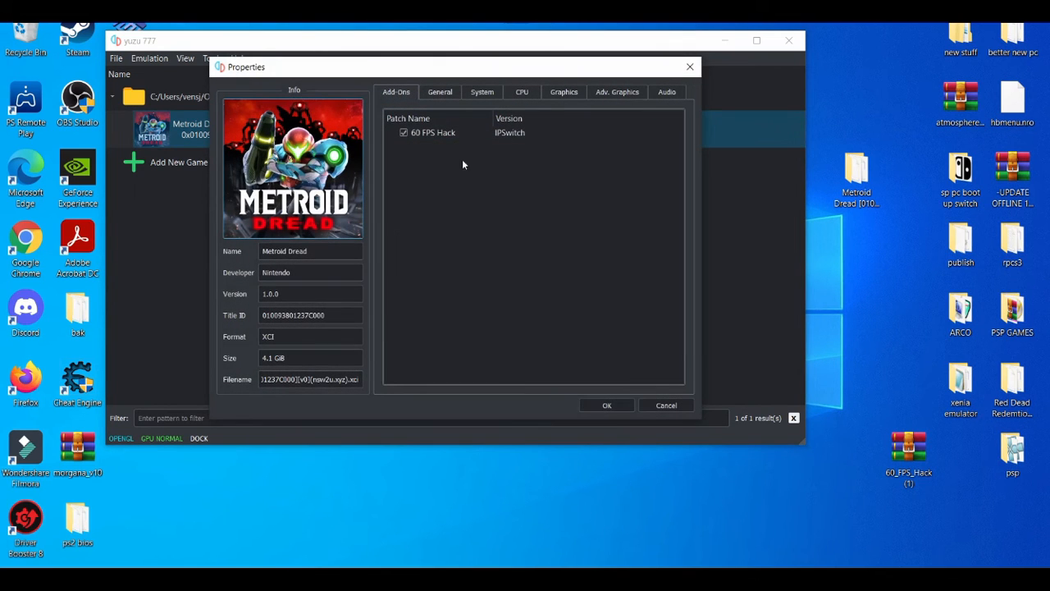
click(434, 131)
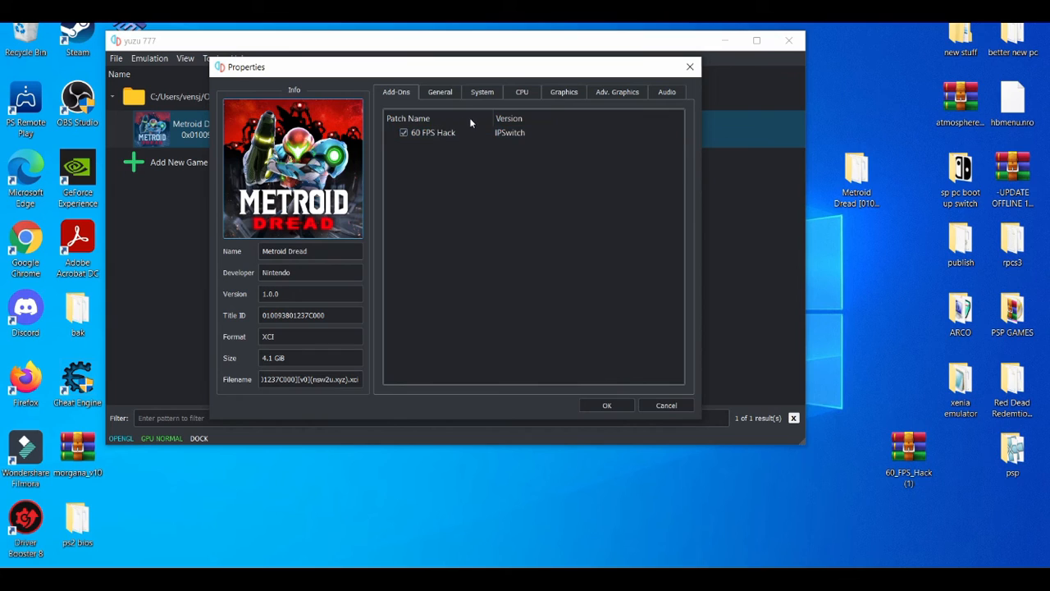
mouse_move(462, 131)
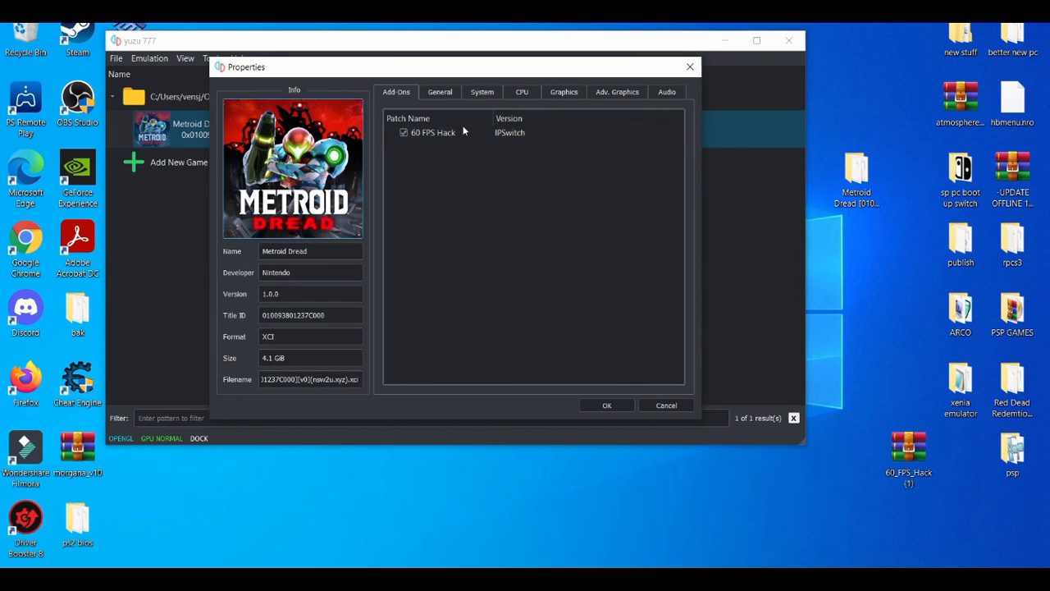
click(404, 131)
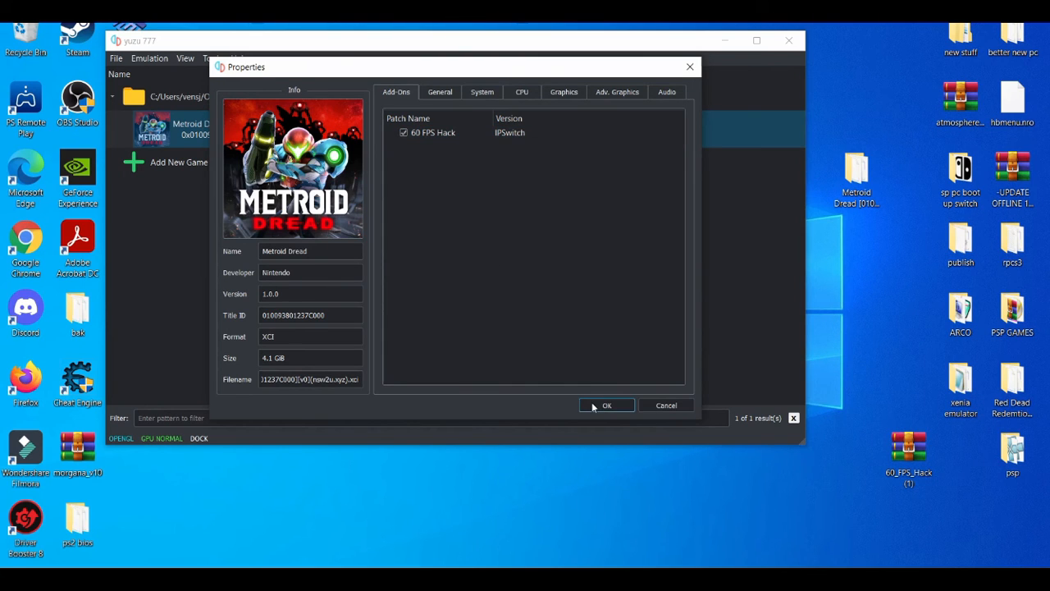
click(607, 404)
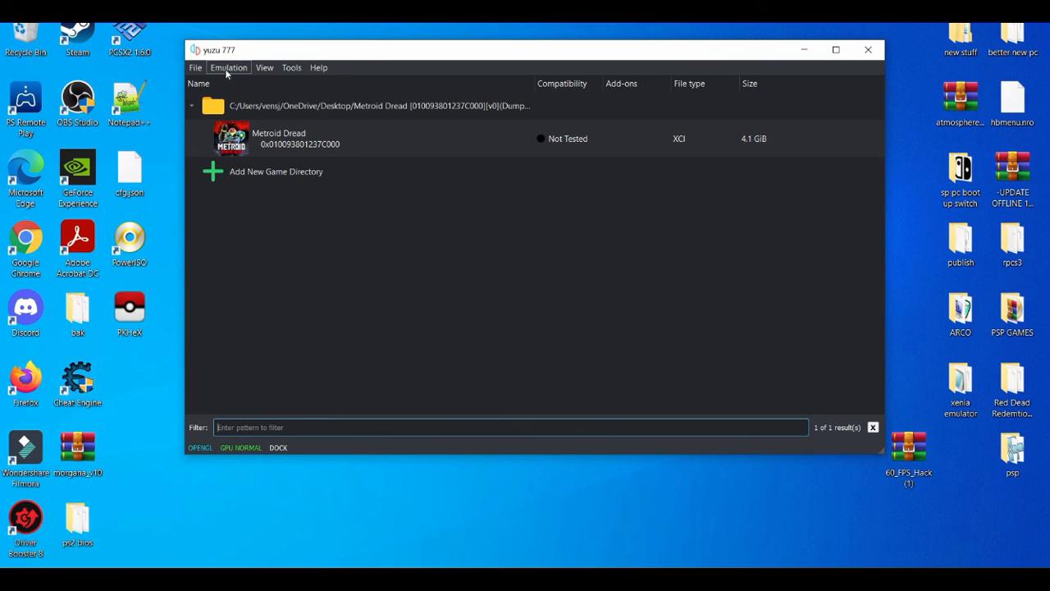
mouse_move(310, 40)
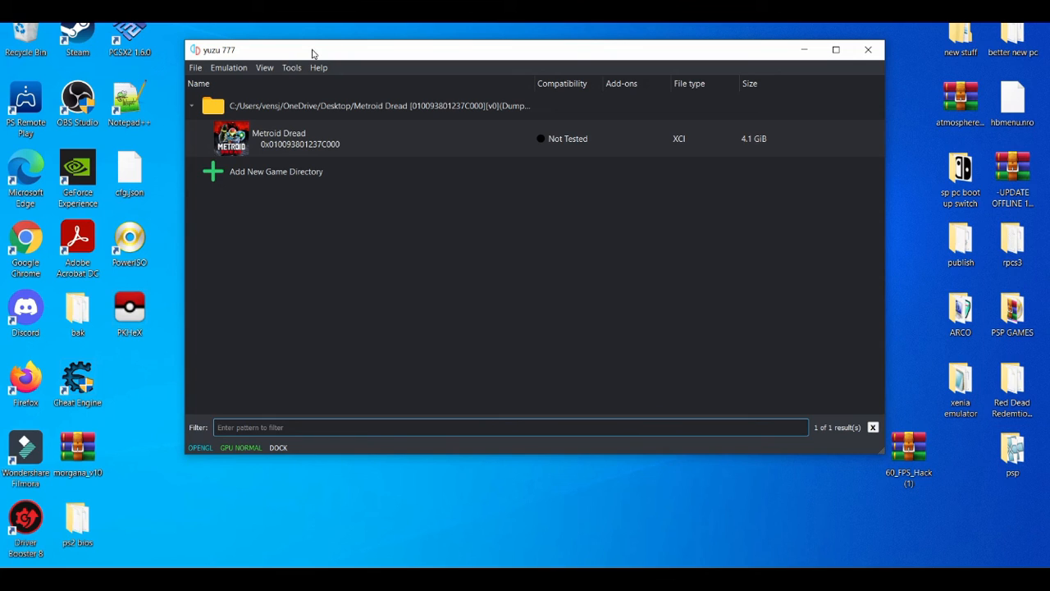
drag(312, 49, 305, 46)
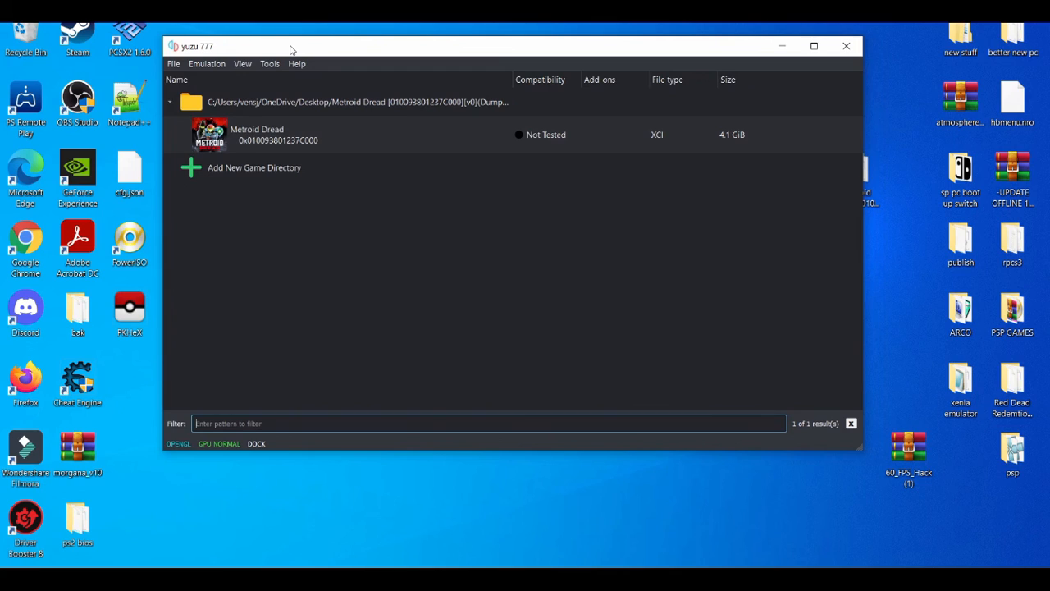
mouse_move(460, 489)
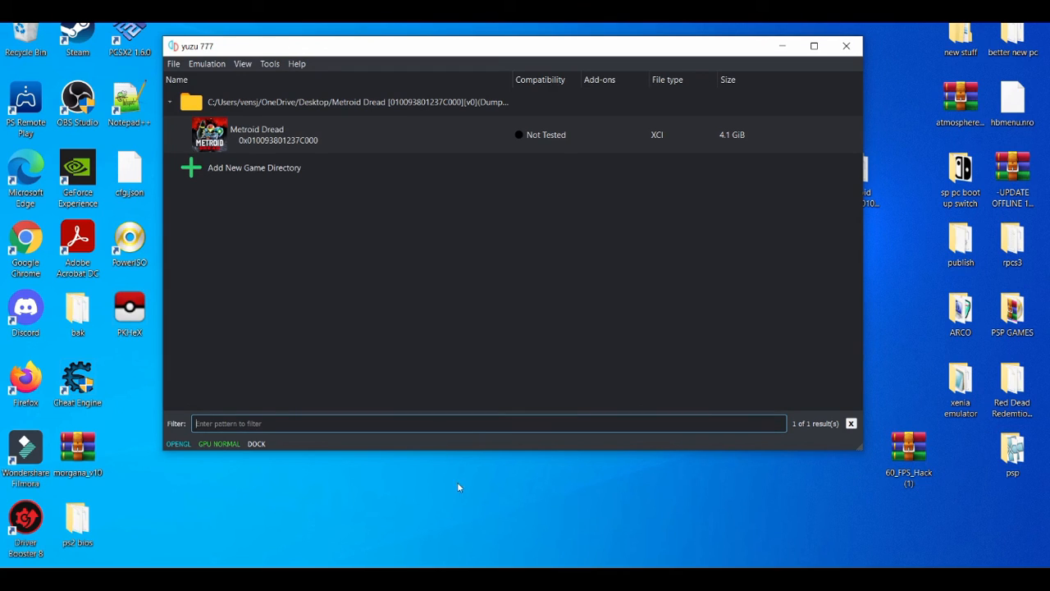